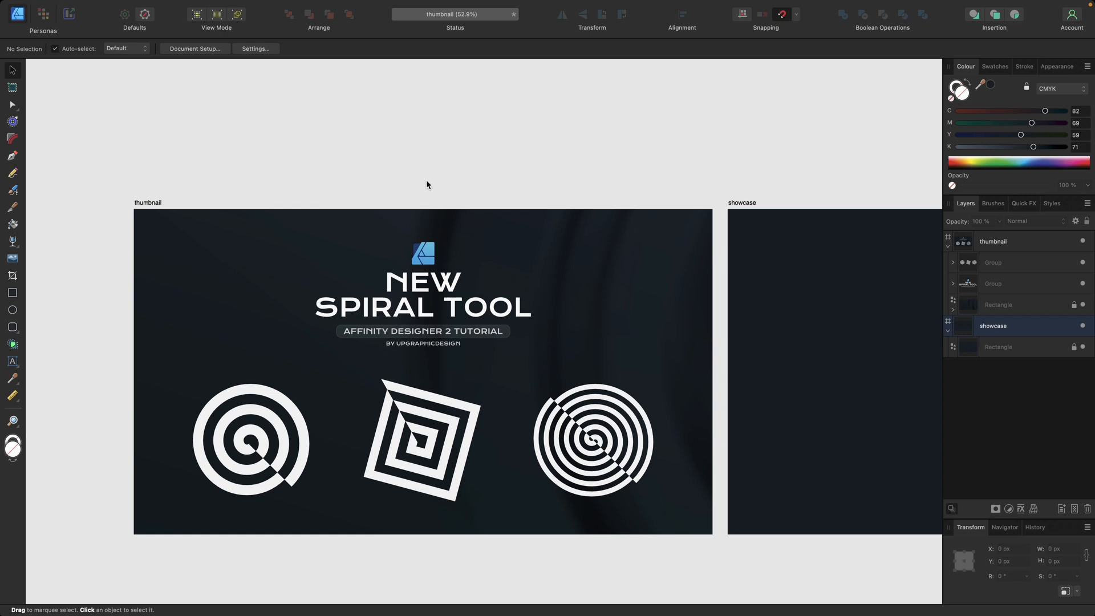
mouse_move(550, 409)
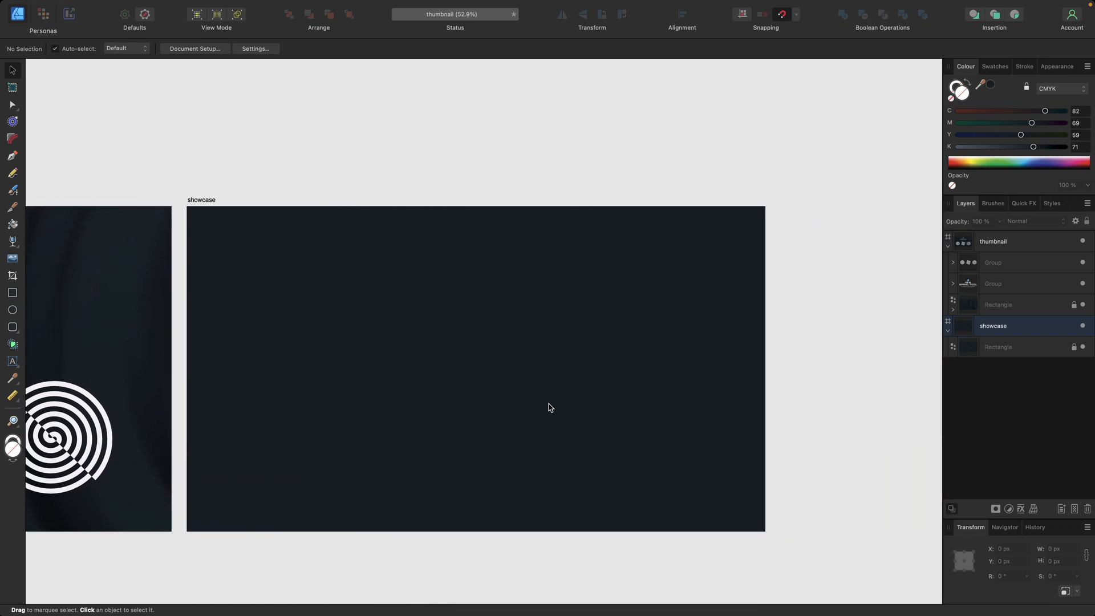
mouse_move(66, 310)
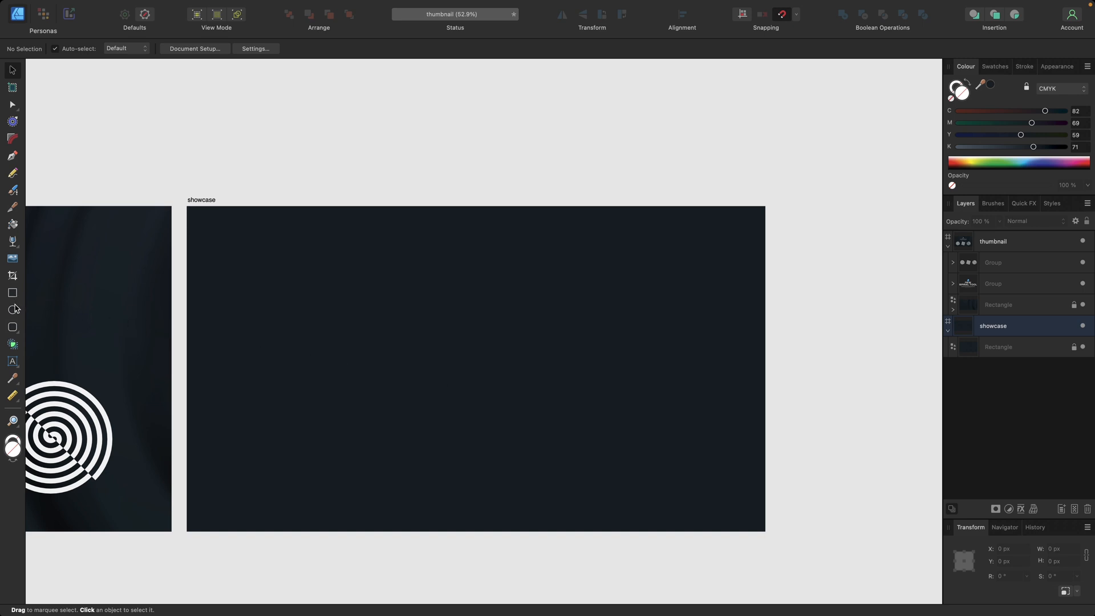
mouse_move(11, 325)
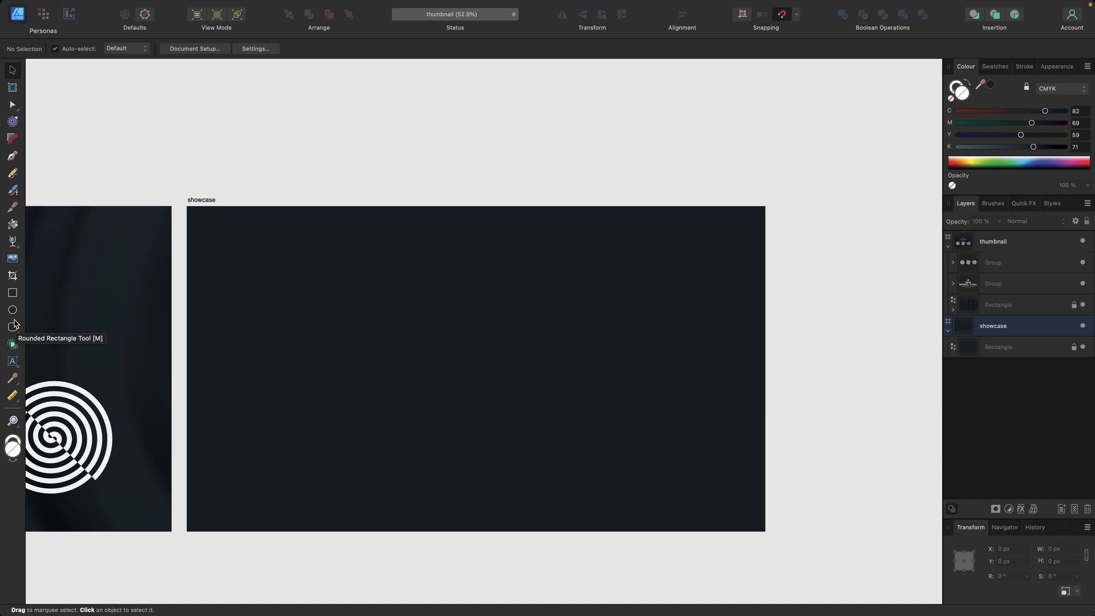
Cycle through the shape tools flyout (Spiral, Rectangle, Triangle) and settle on the Spiral Tool
click(11, 326)
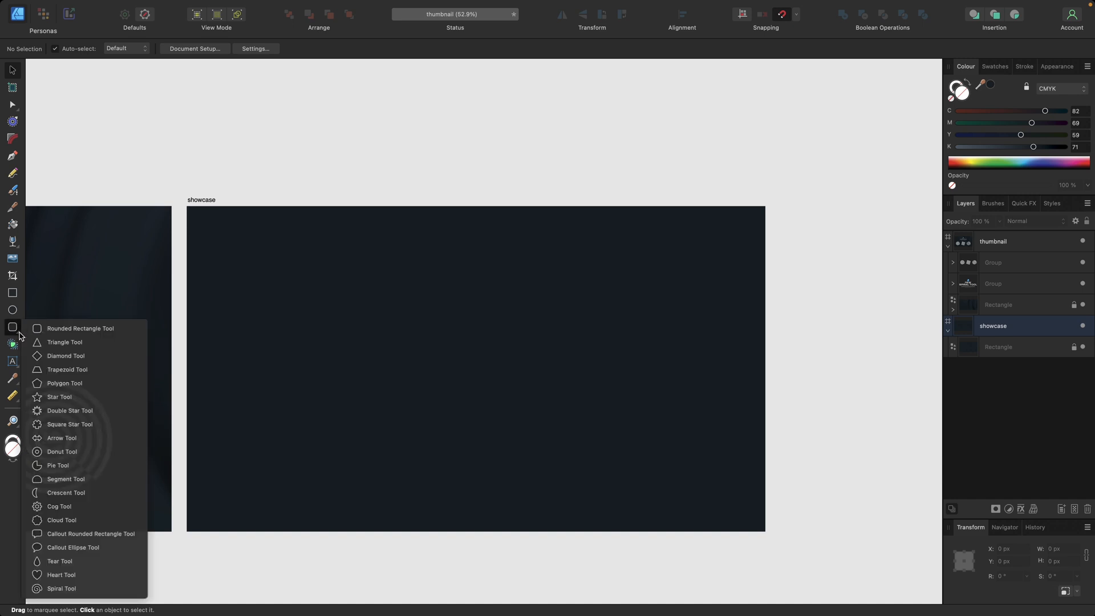
mouse_move(62, 574)
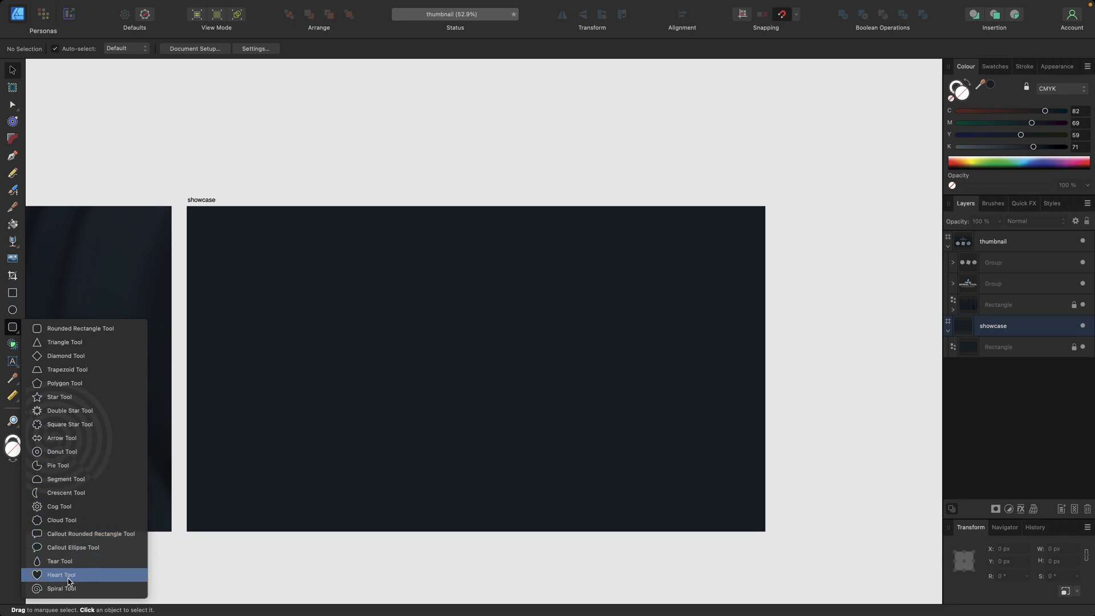
click(62, 589)
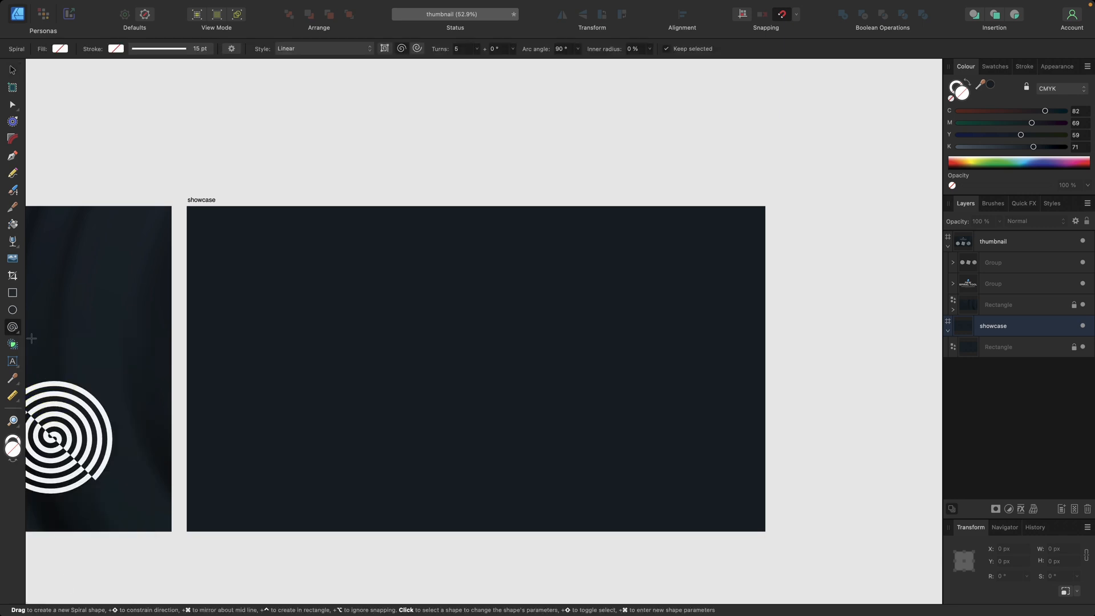
mouse_move(12, 327)
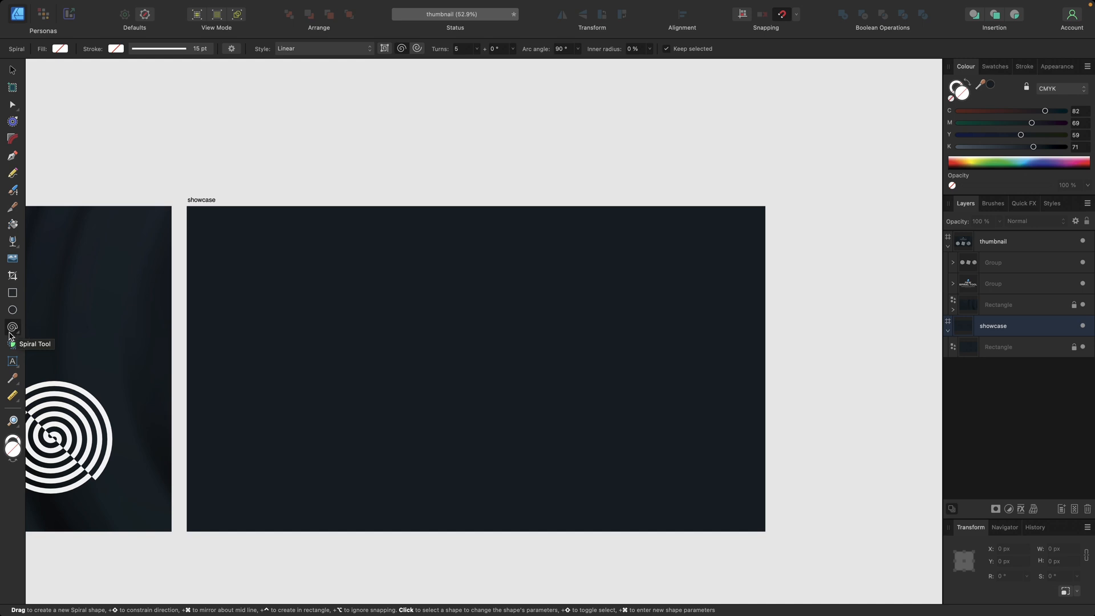
click(11, 293)
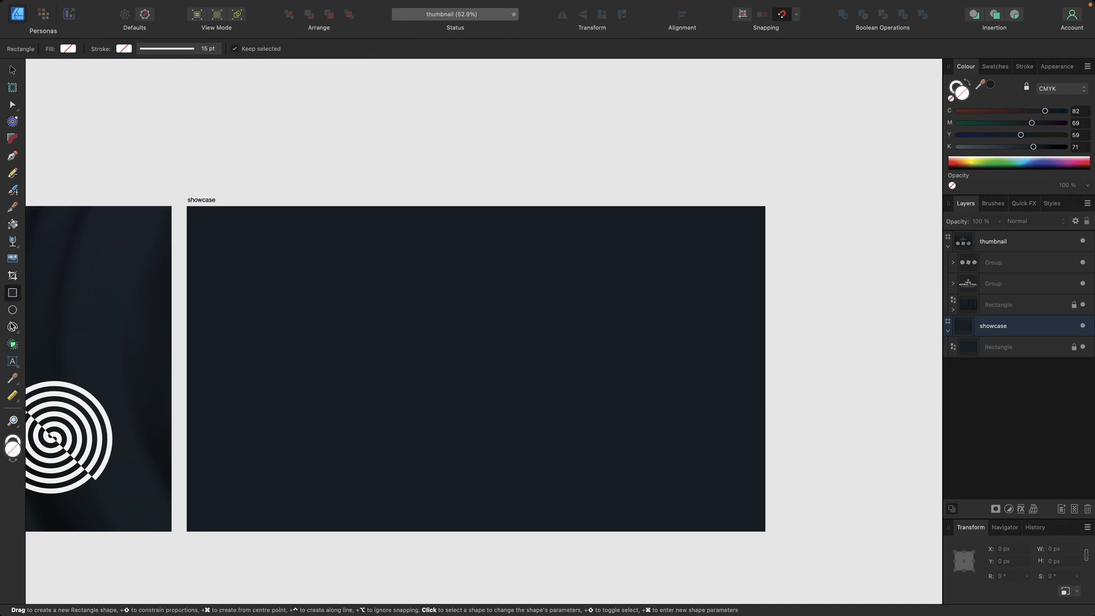
click(11, 328)
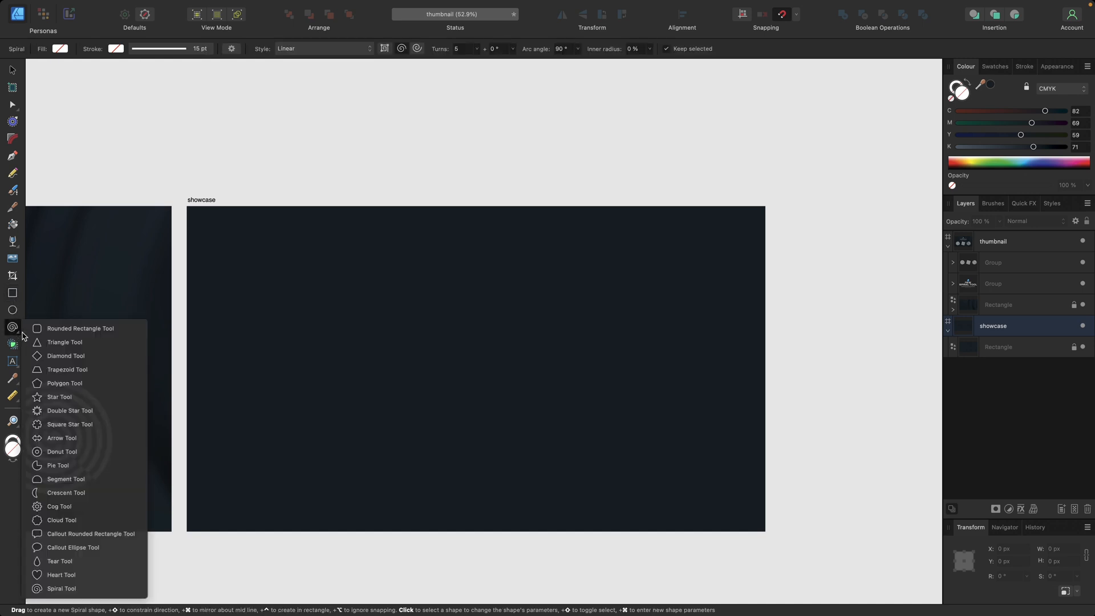
click(64, 342)
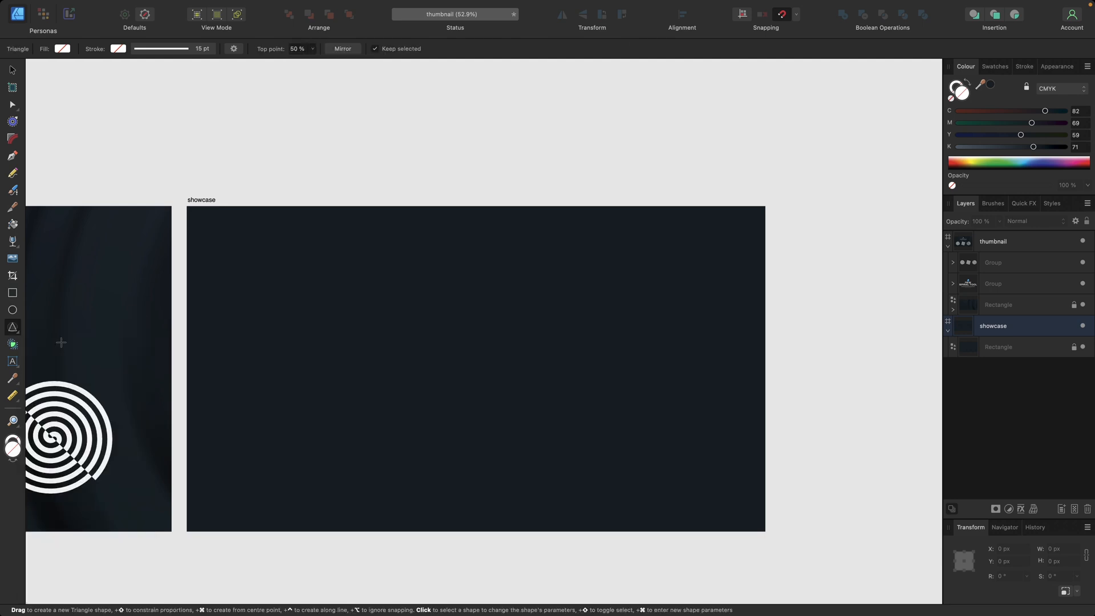
click(12, 293)
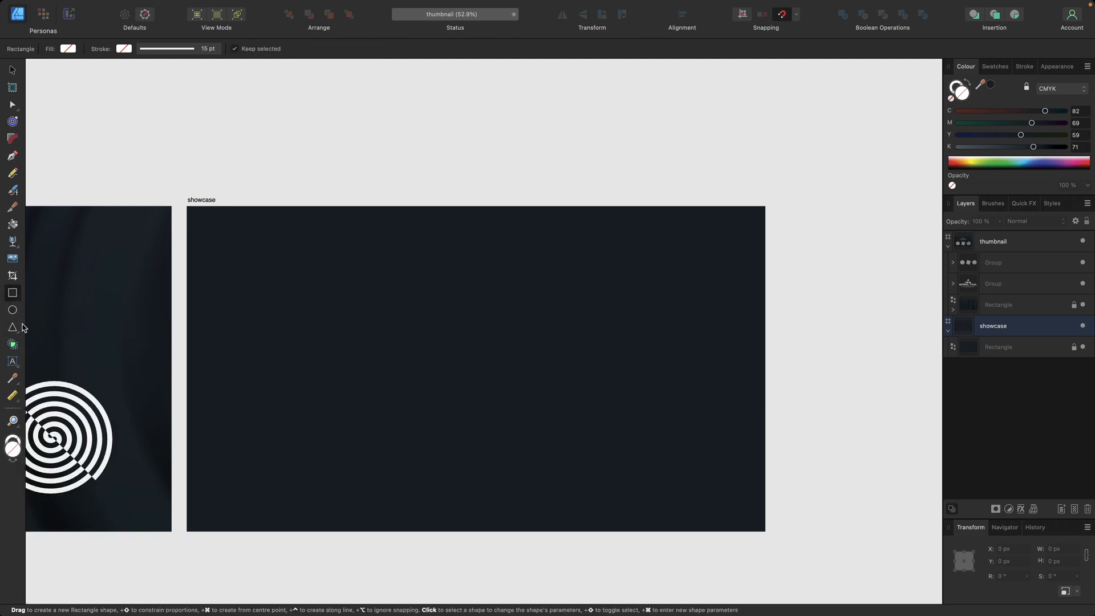
click(11, 327)
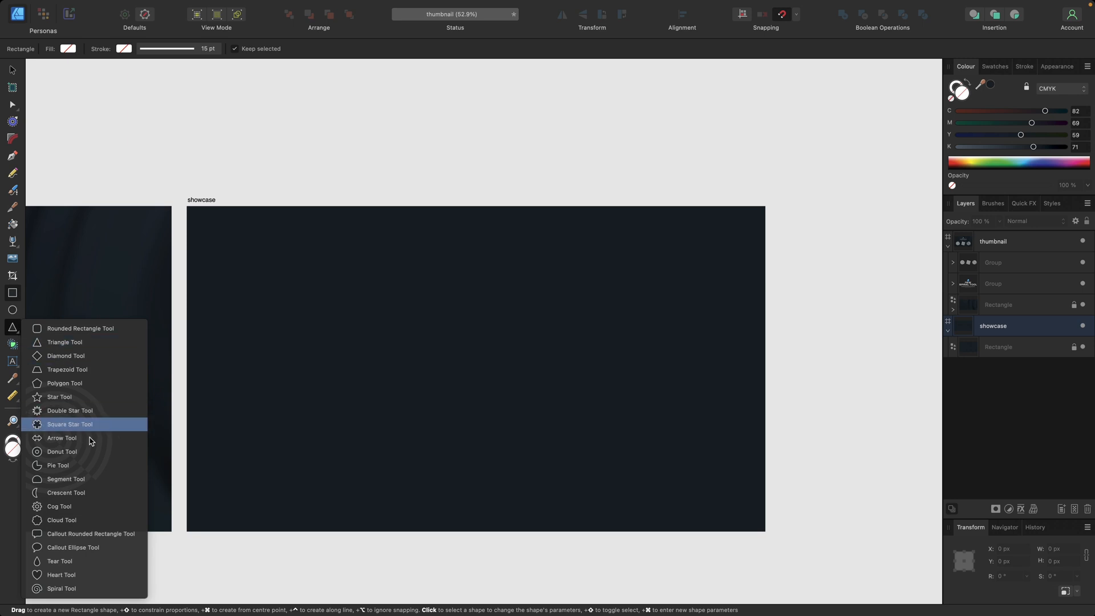
mouse_move(62, 589)
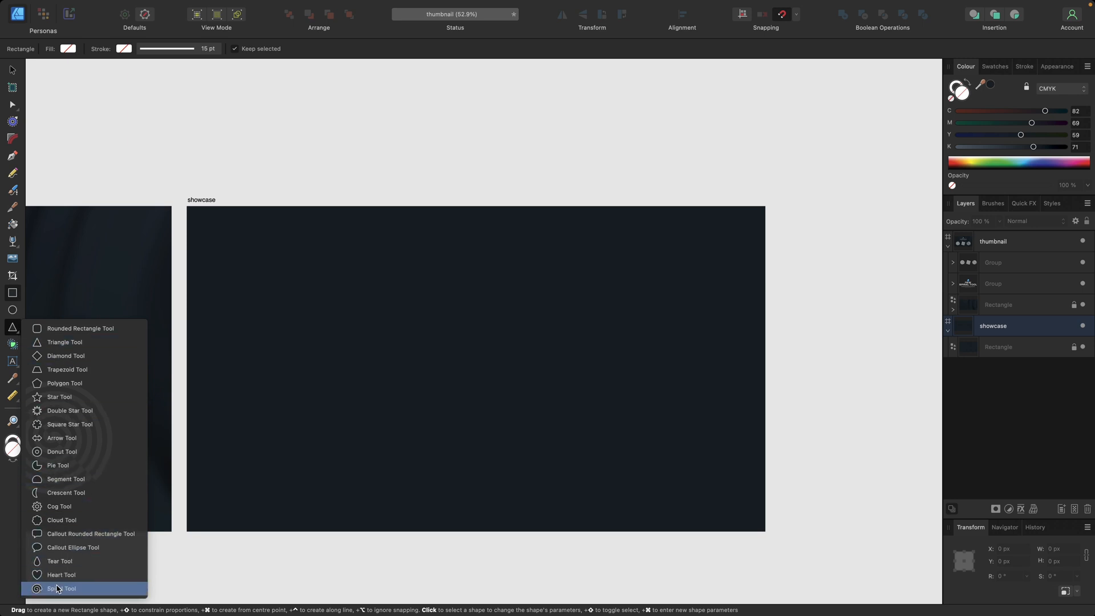
click(61, 588)
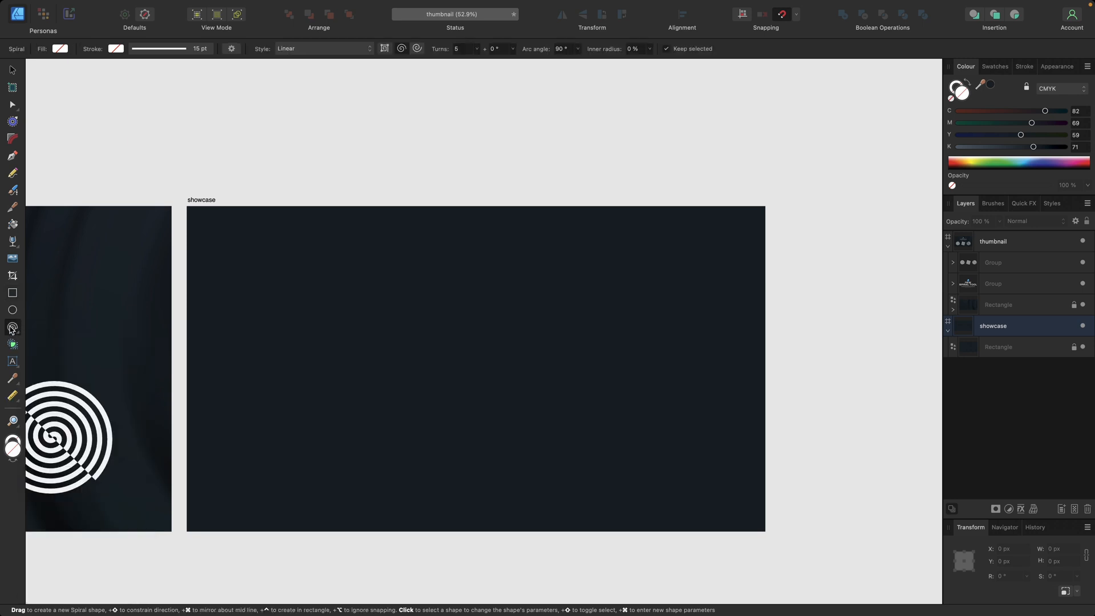
mouse_move(12, 329)
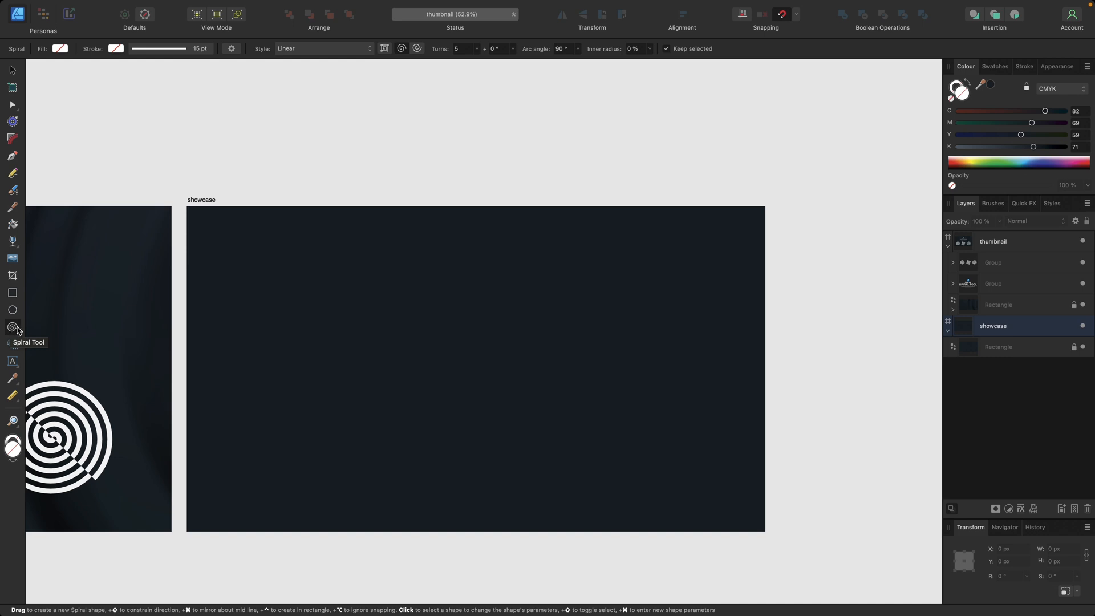
mouse_move(320, 332)
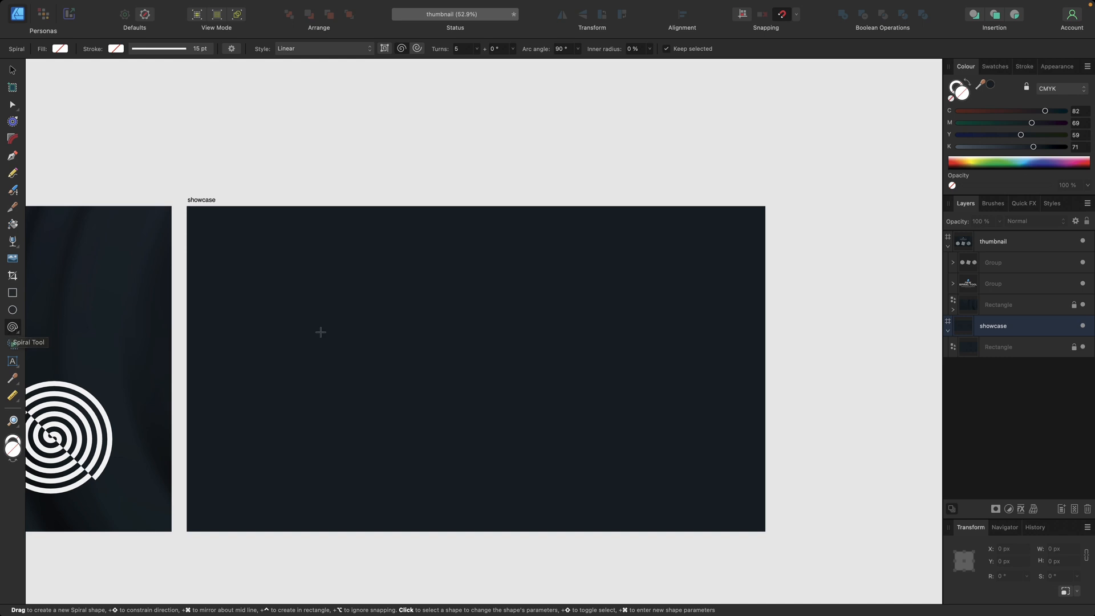
Drag out a thick white spiral on the showcase artboard and nudge it slightly lower
drag(361, 292, 453, 353)
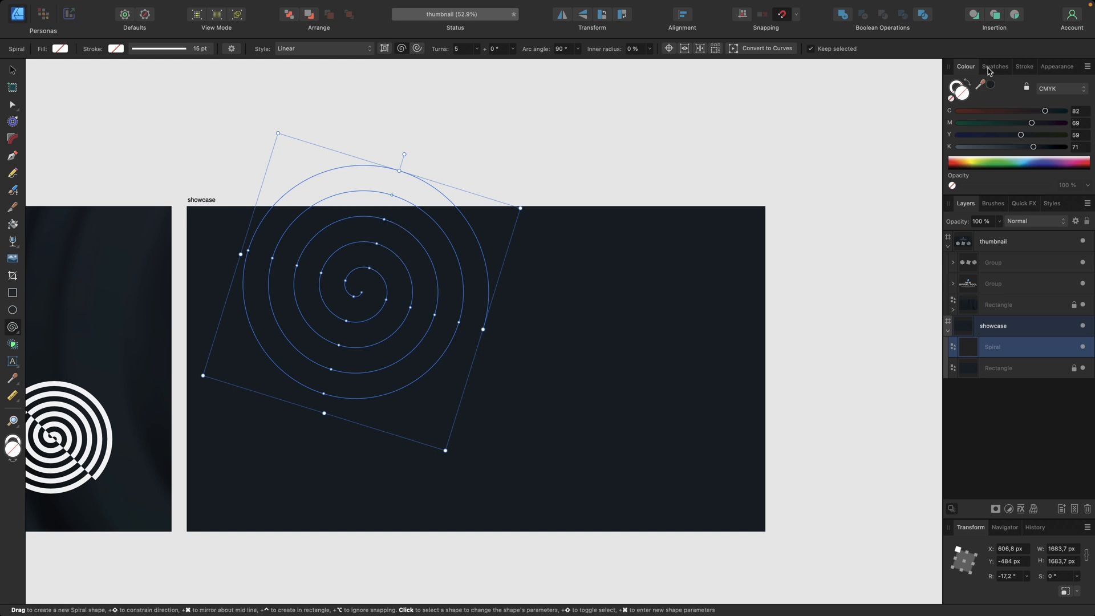
click(995, 66)
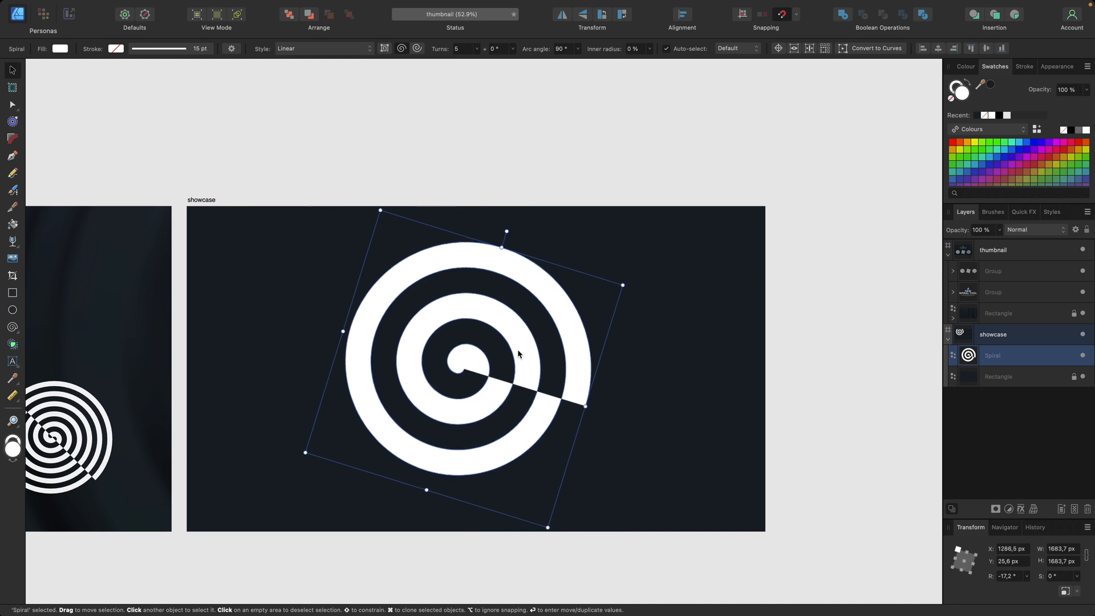
drag(516, 352, 520, 381)
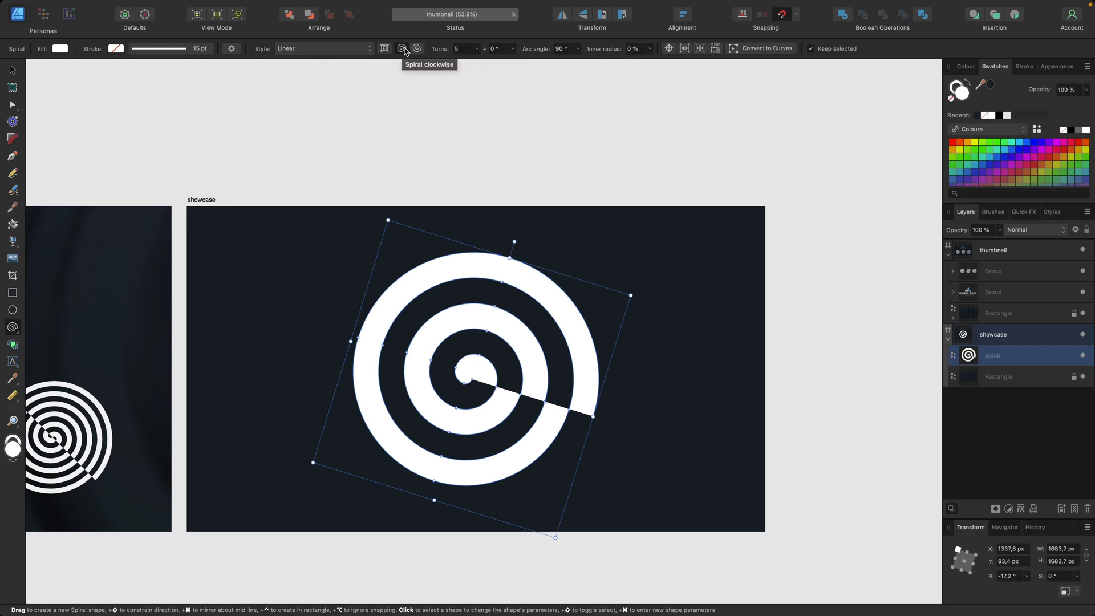
click(417, 48)
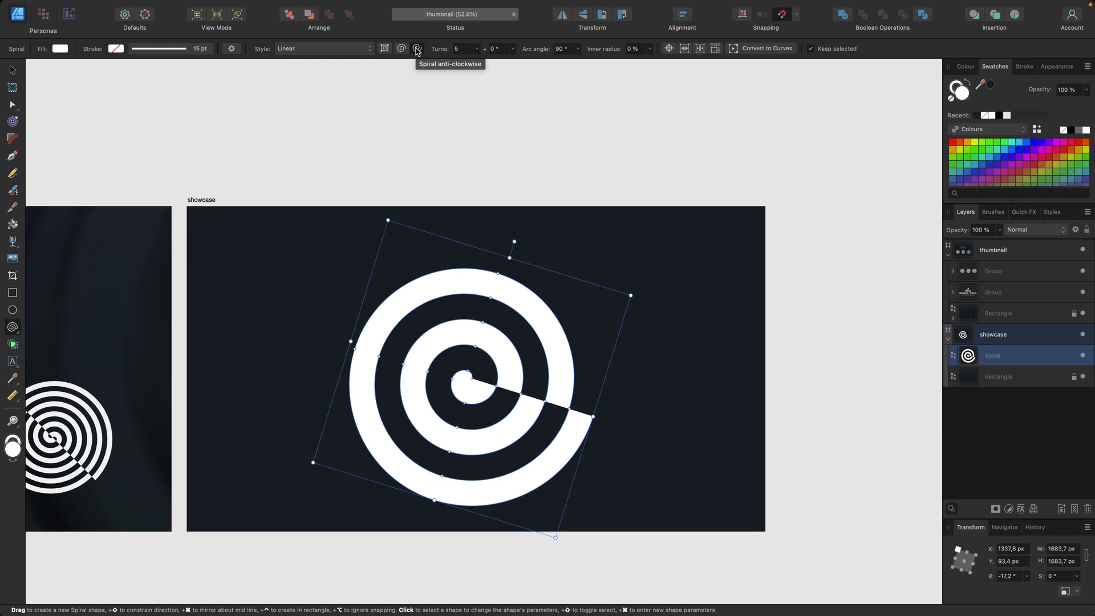
click(402, 48)
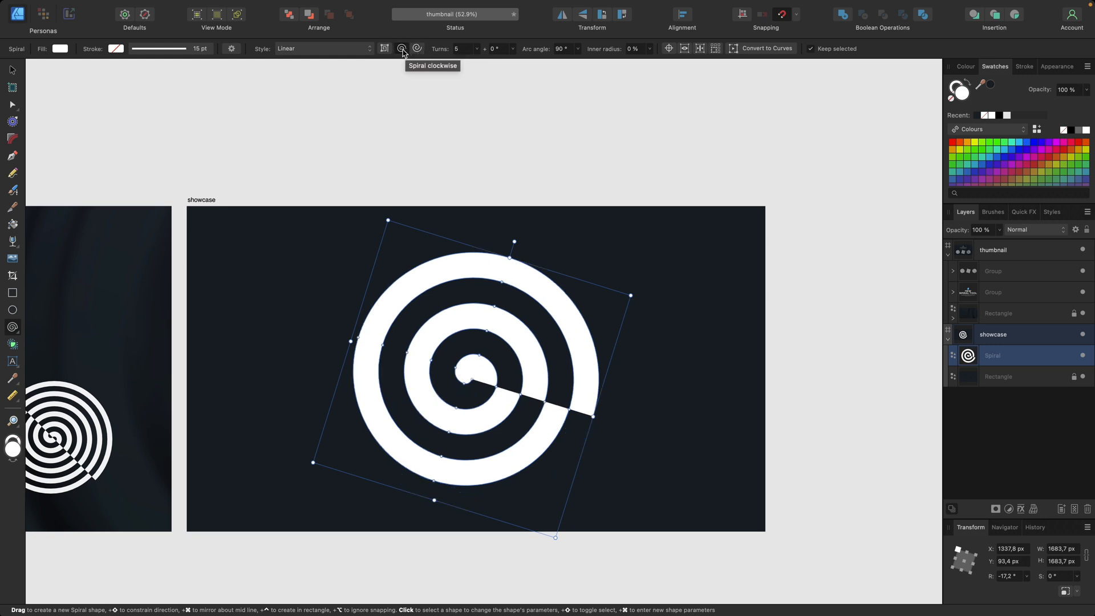
click(384, 48)
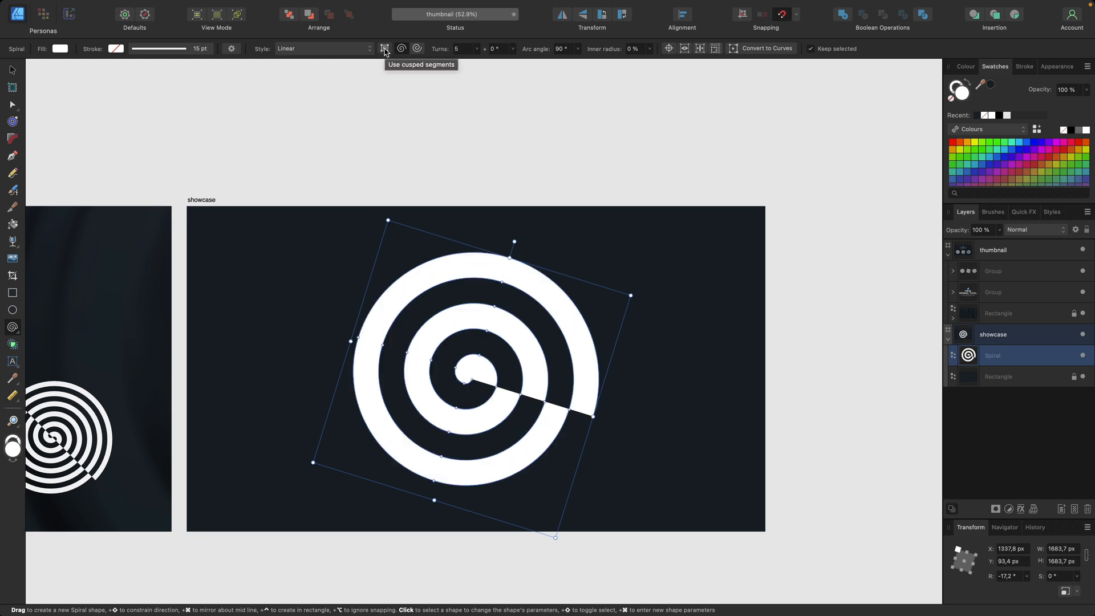
click(483, 48)
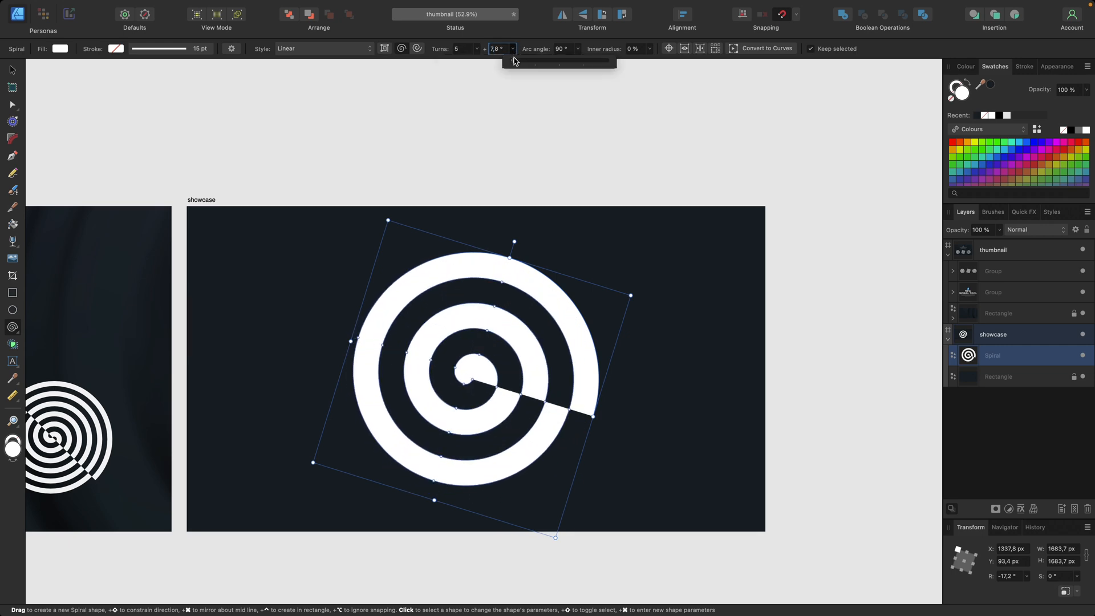
drag(513, 62, 559, 61)
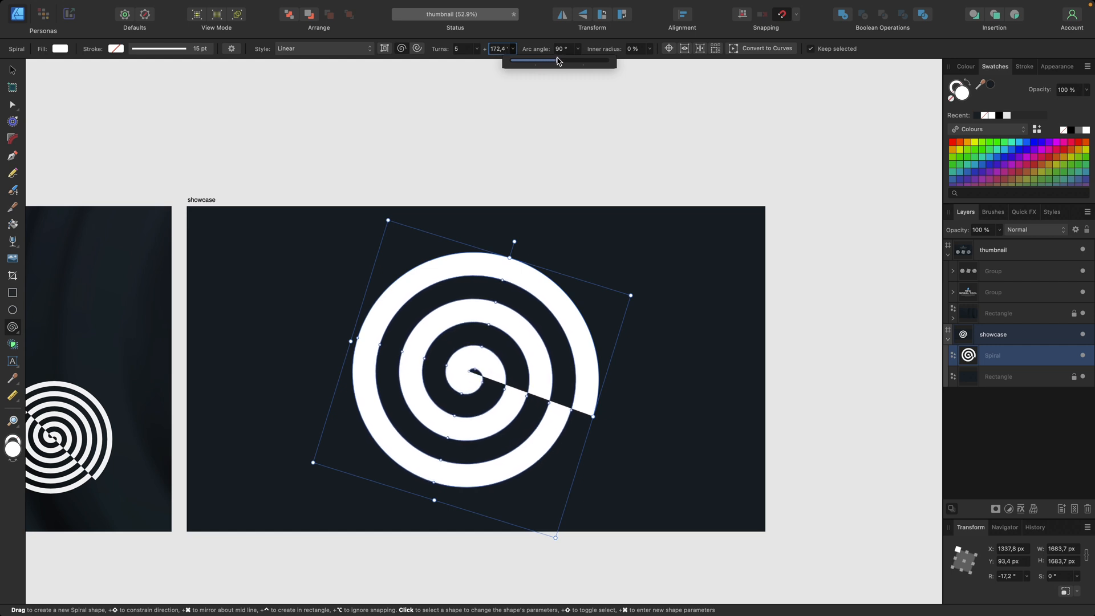
drag(556, 59, 525, 59)
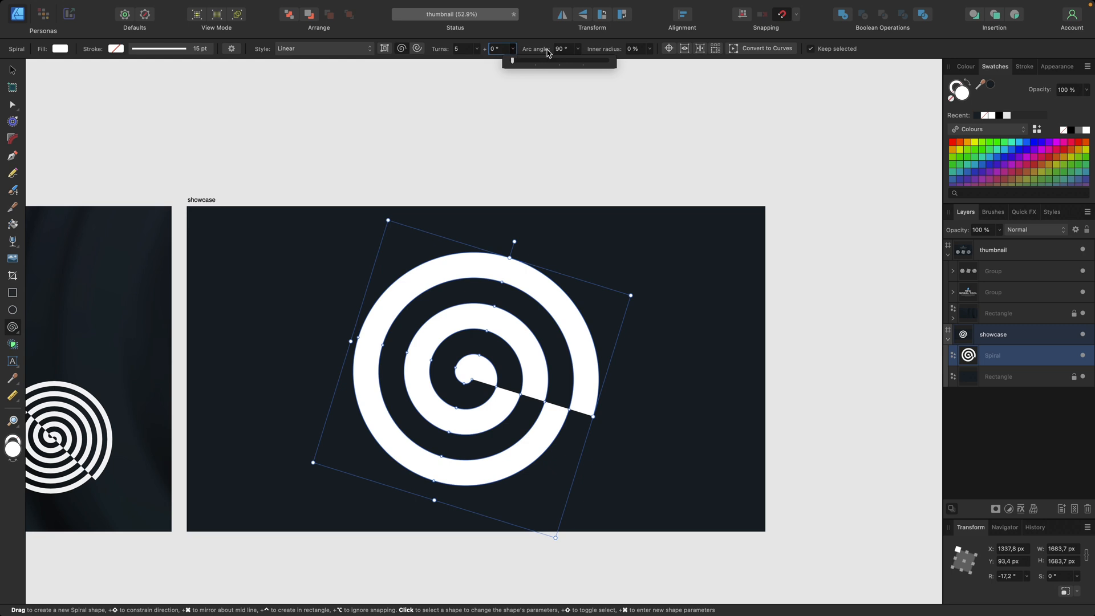
drag(513, 60, 593, 60)
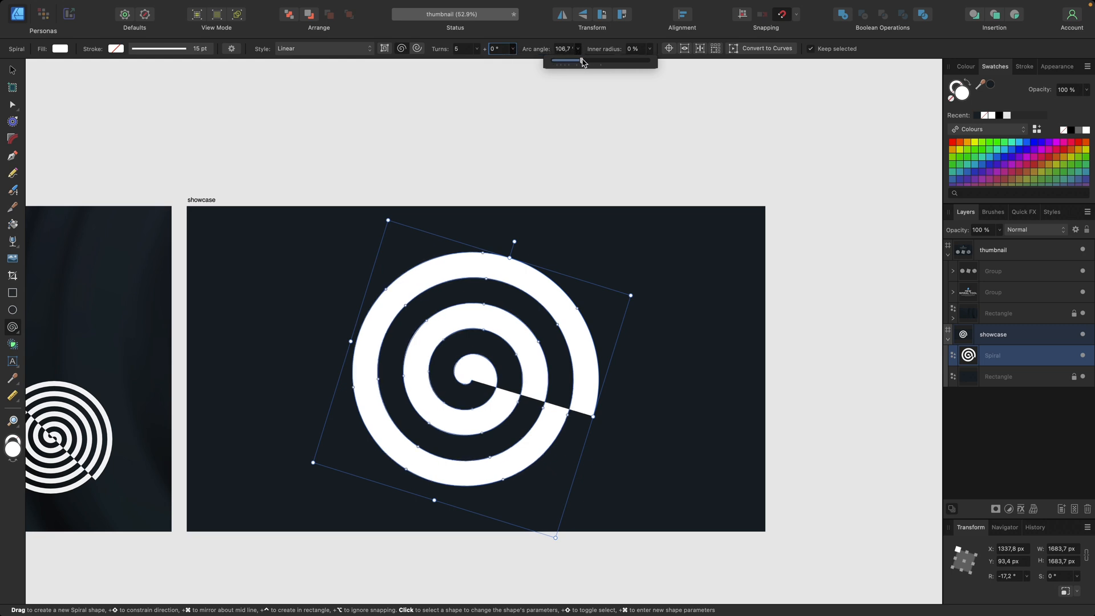
drag(556, 61, 648, 61)
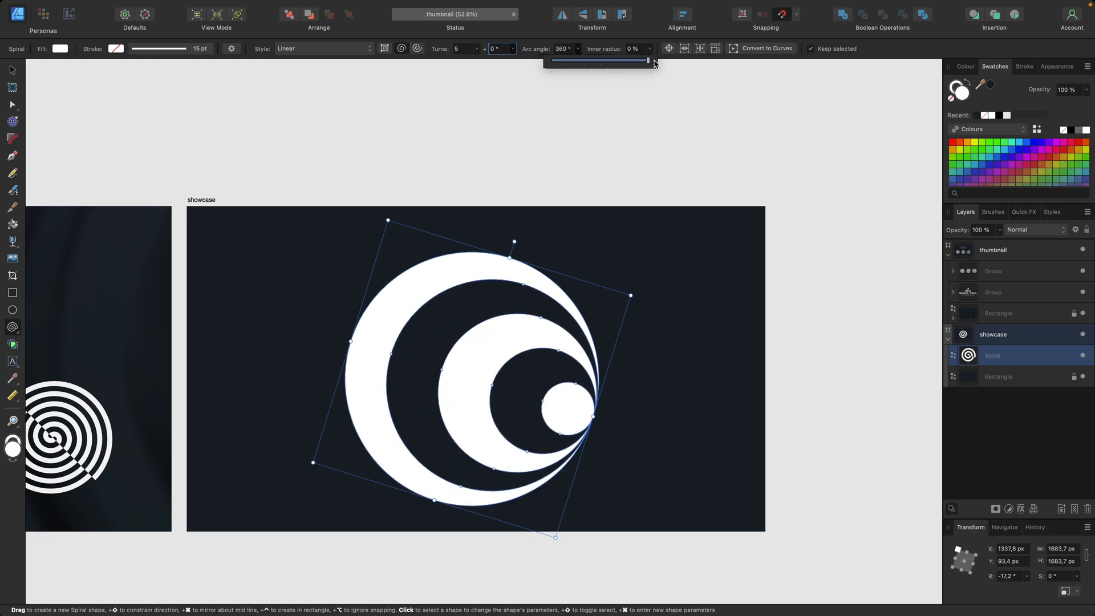
drag(645, 61, 627, 60)
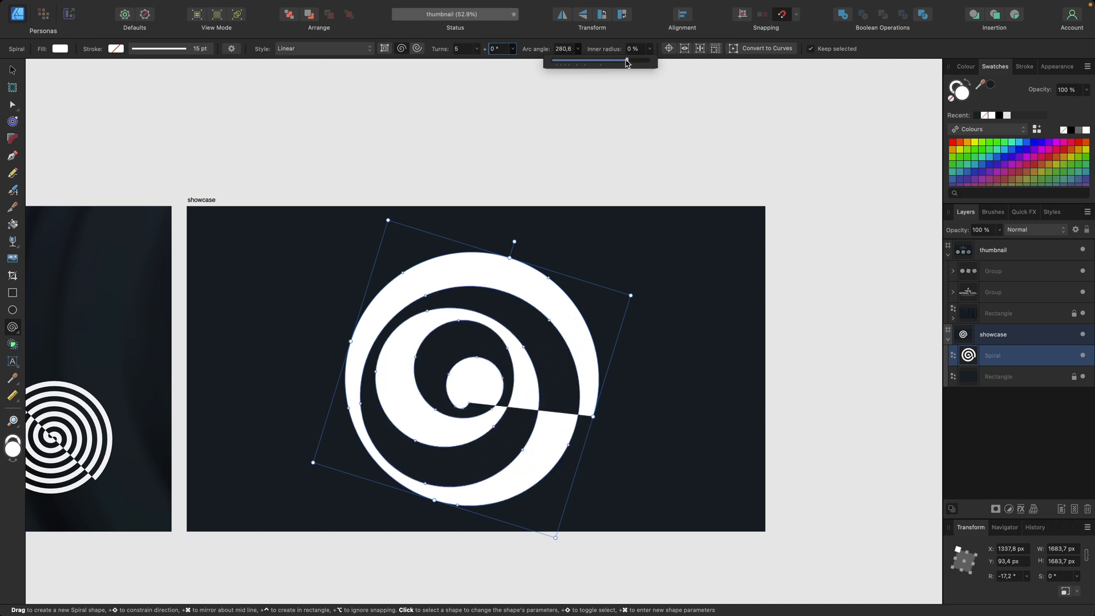
drag(625, 59, 552, 59)
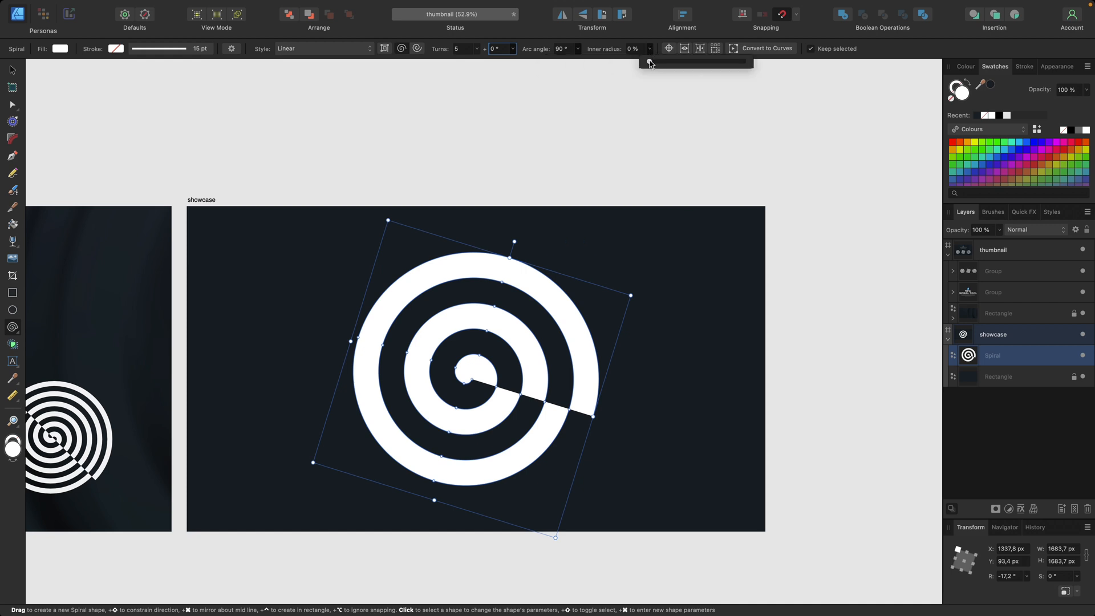
drag(639, 61, 670, 62)
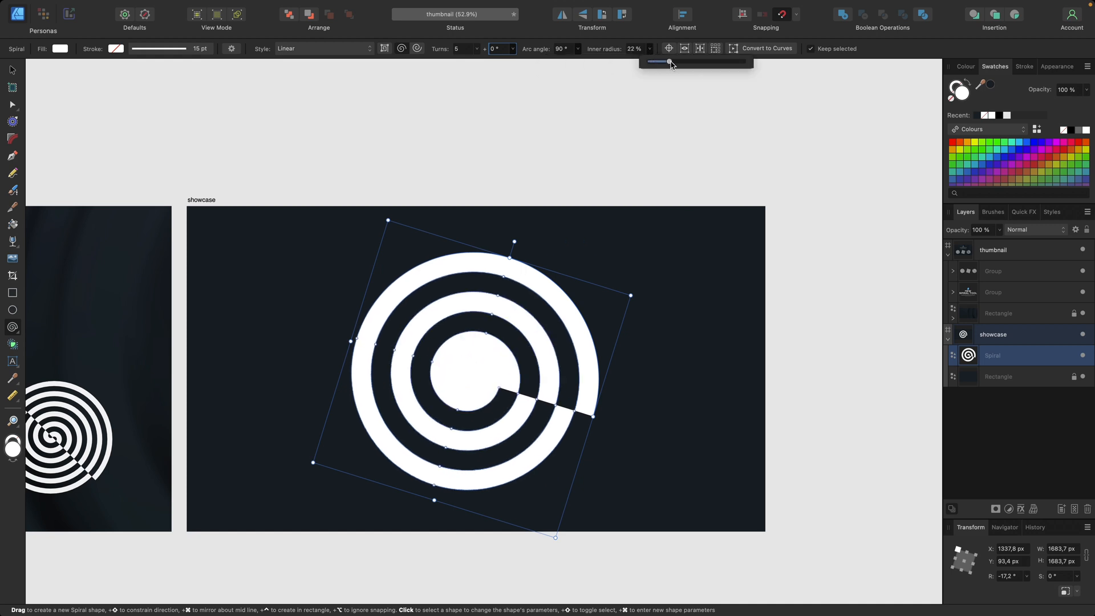
drag(670, 61, 715, 61)
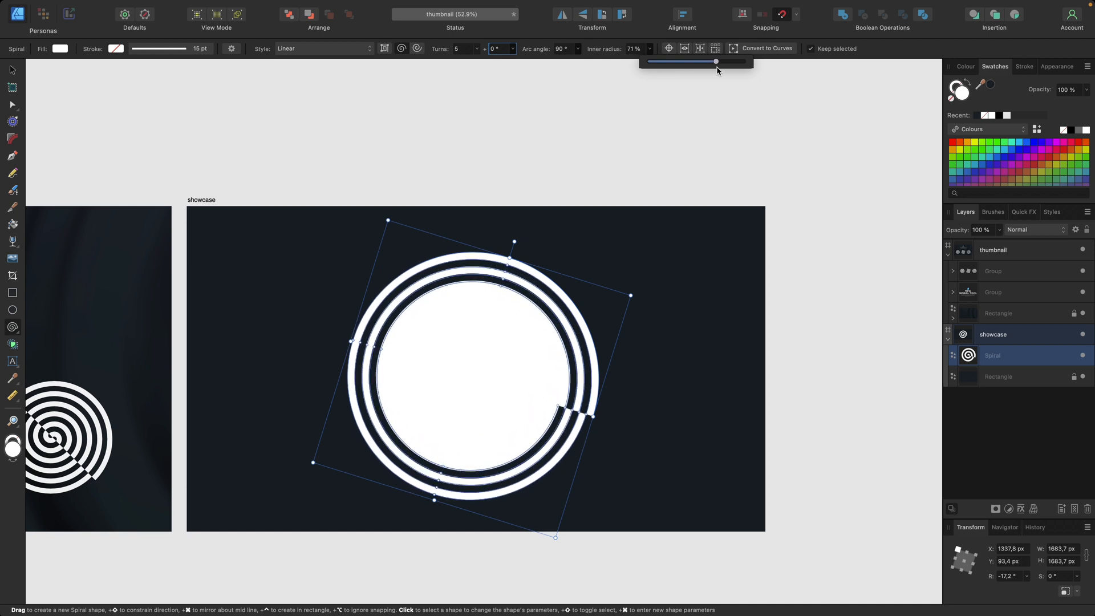
drag(715, 62, 698, 62)
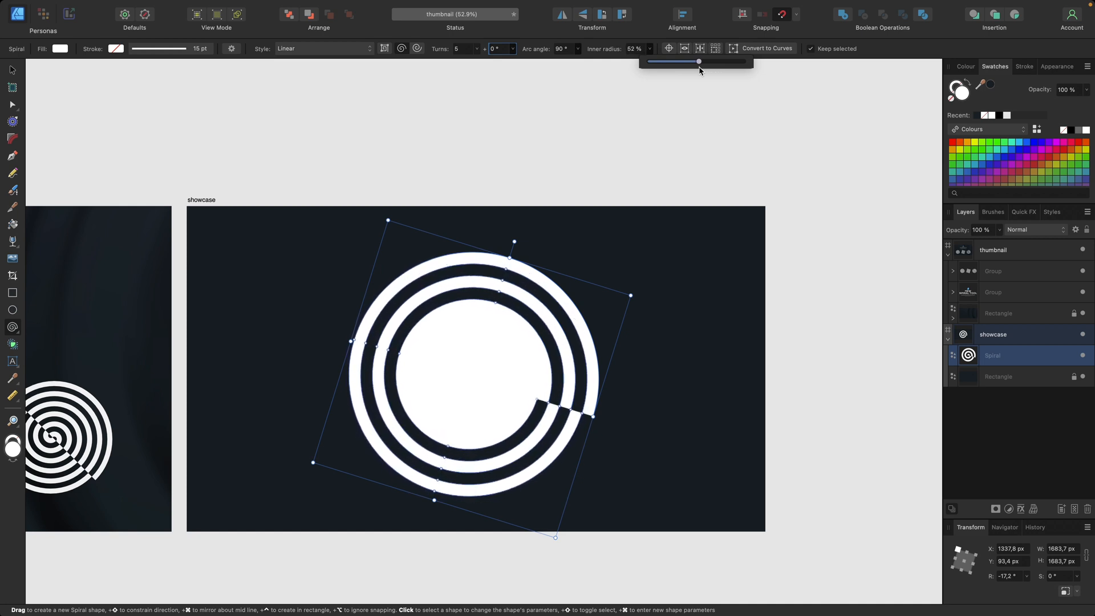
drag(698, 61, 648, 61)
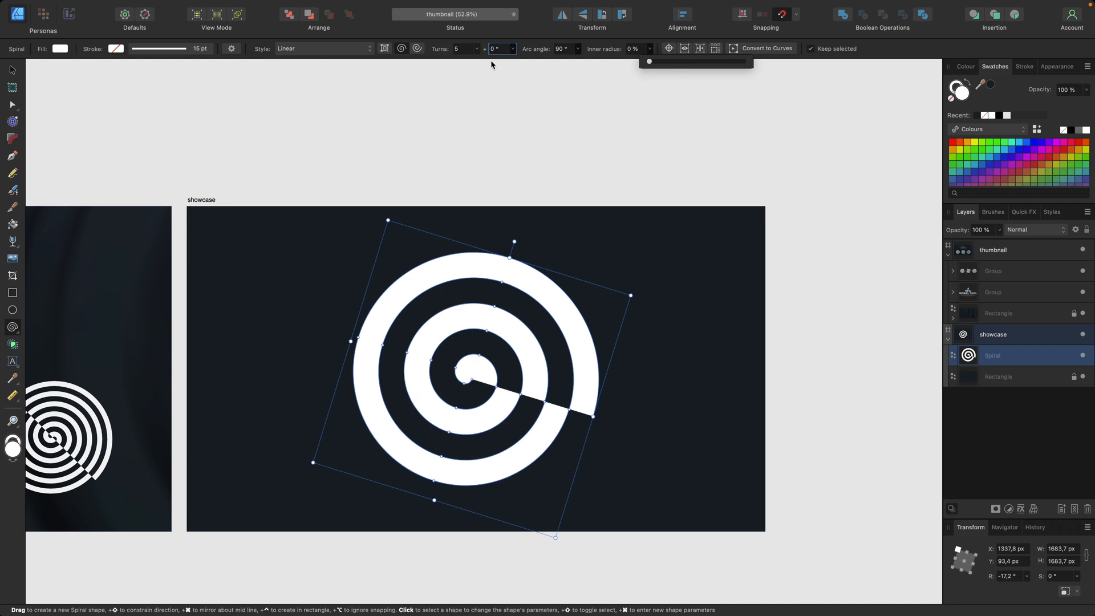
Try the Decaying, Fibonacci, Plotted, Counter Semi-circular and Semi-circular spiral styles
click(322, 48)
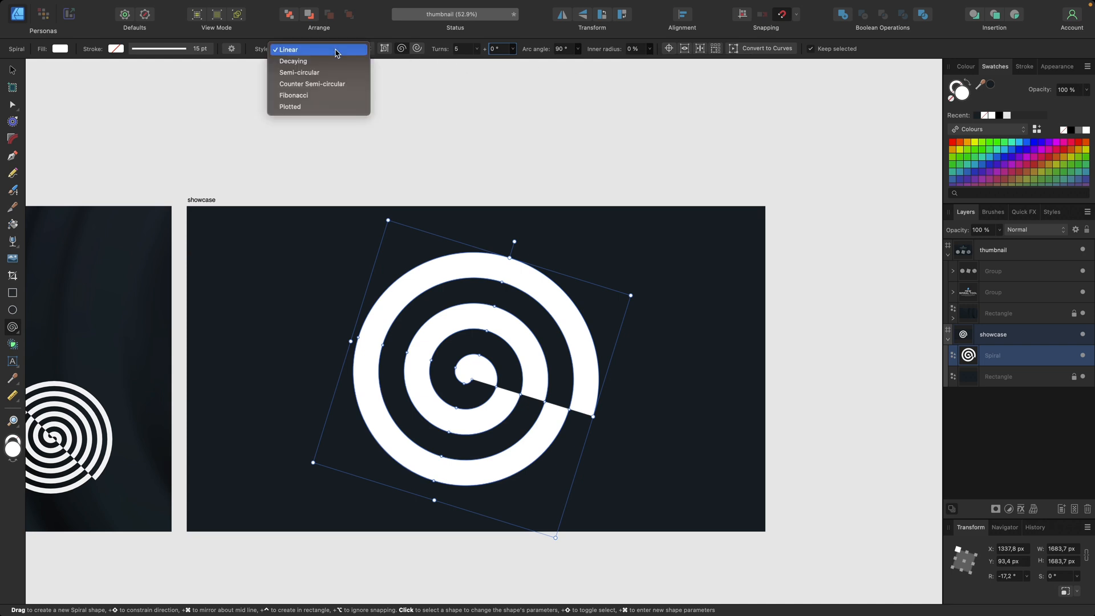
click(293, 60)
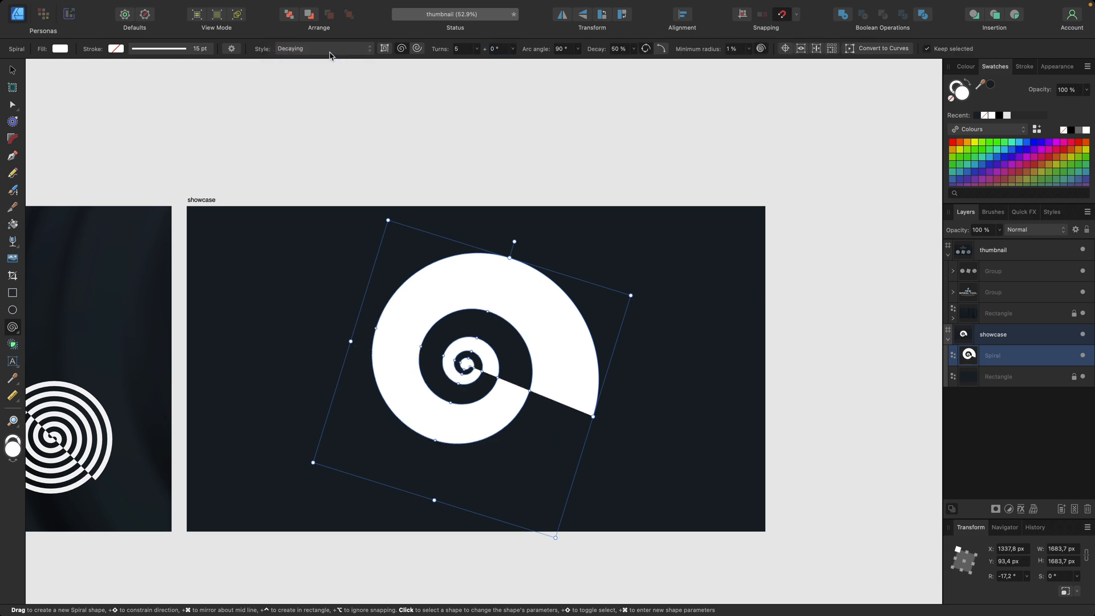
click(323, 48)
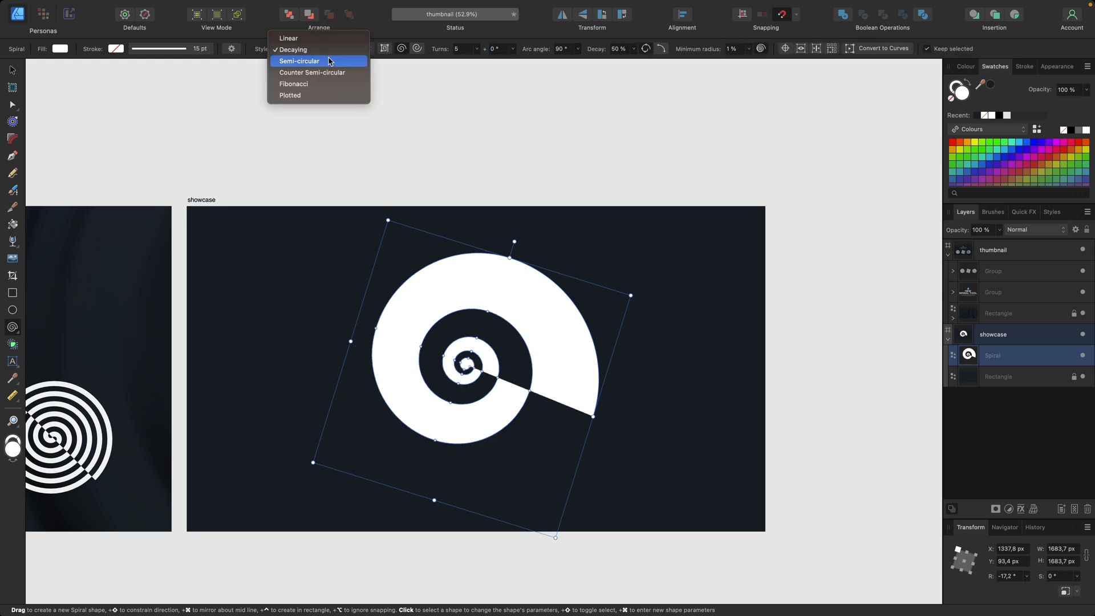
click(293, 83)
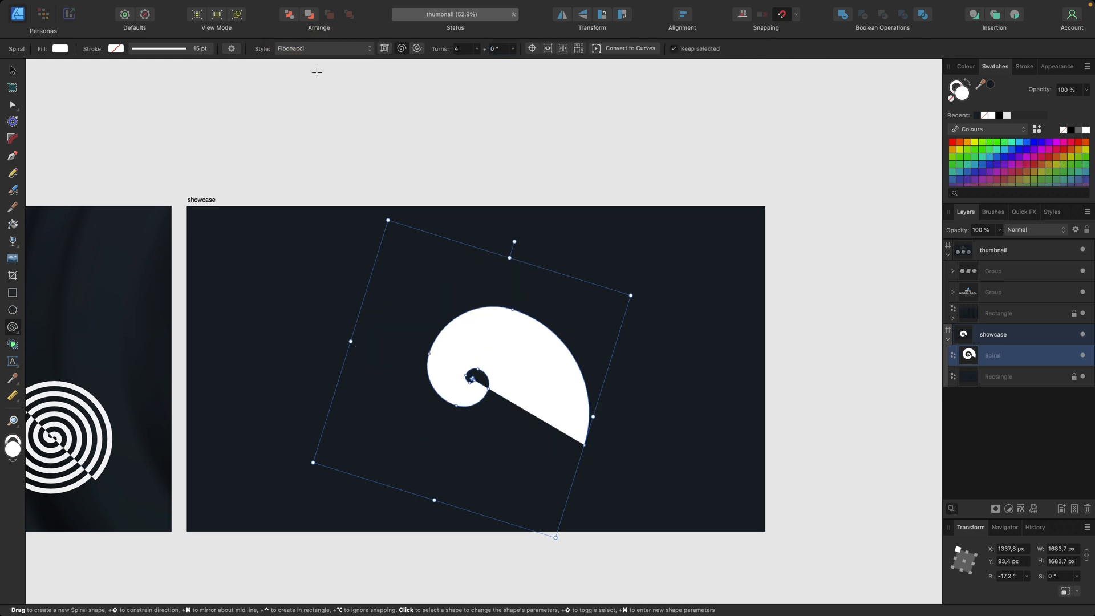
click(323, 47)
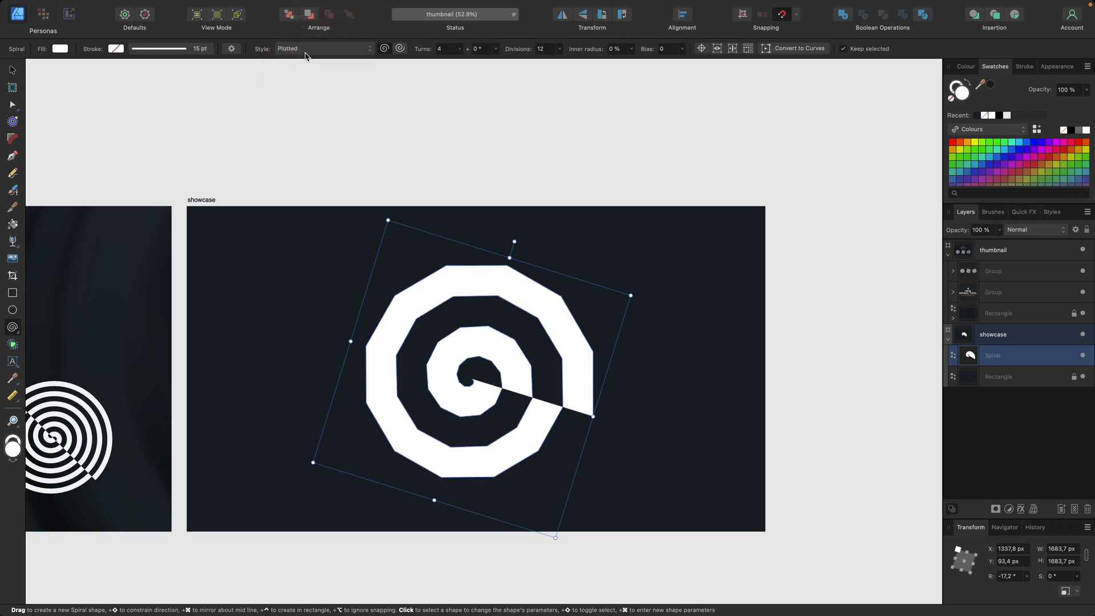
click(323, 48)
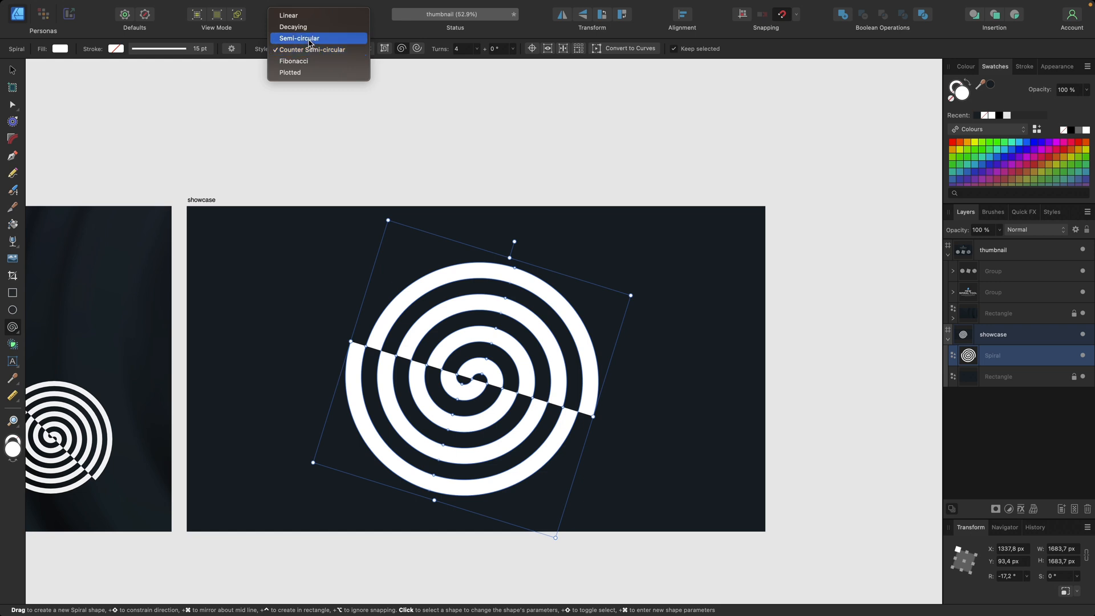
click(299, 37)
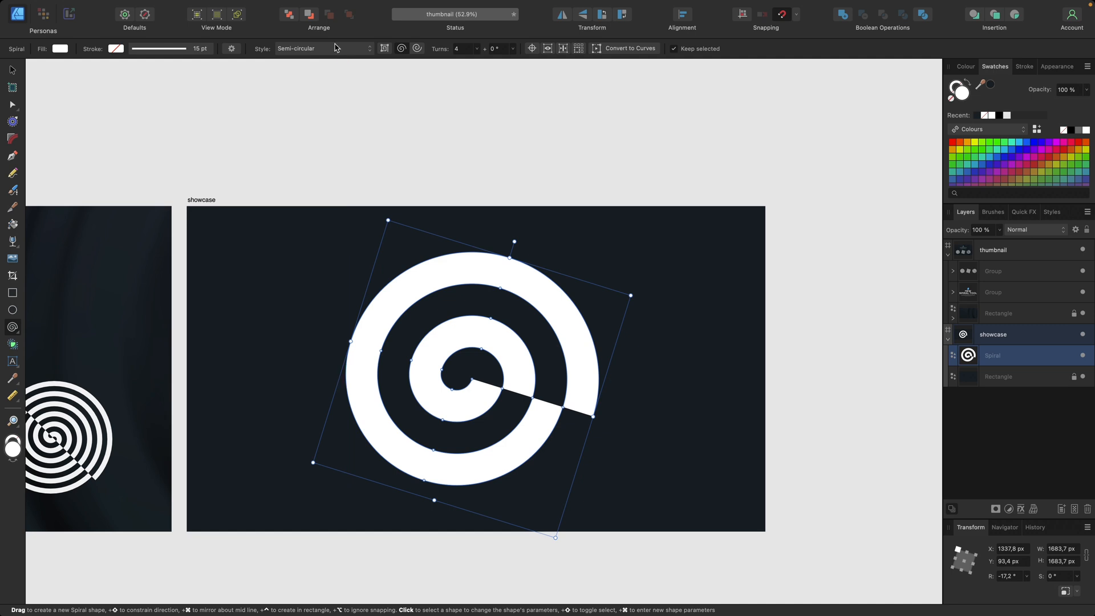
Return the spiral to the Linear style and deselect it
click(323, 48)
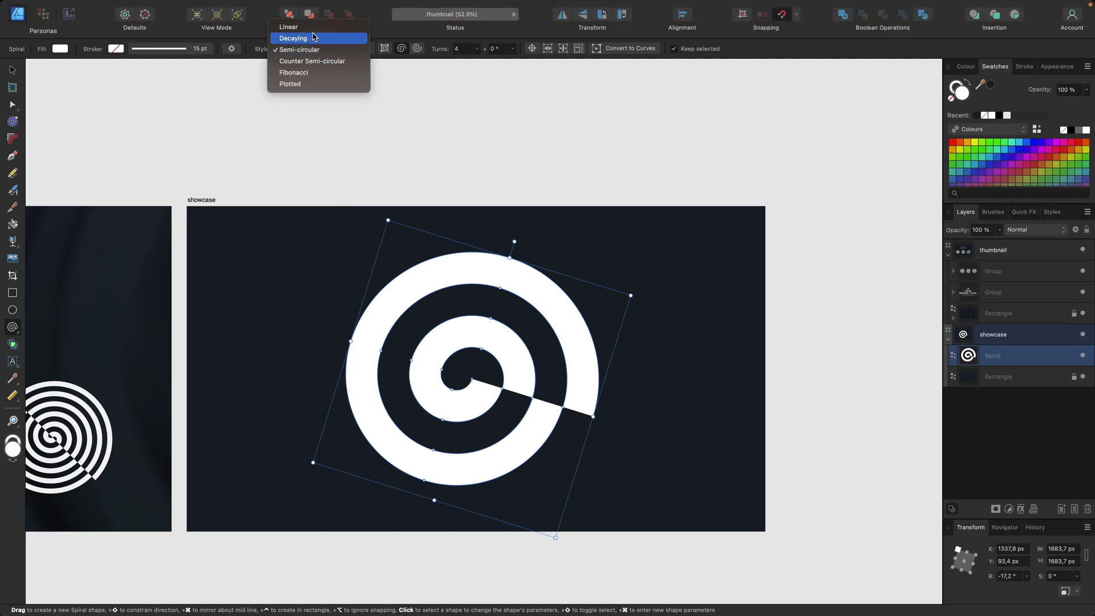
click(288, 27)
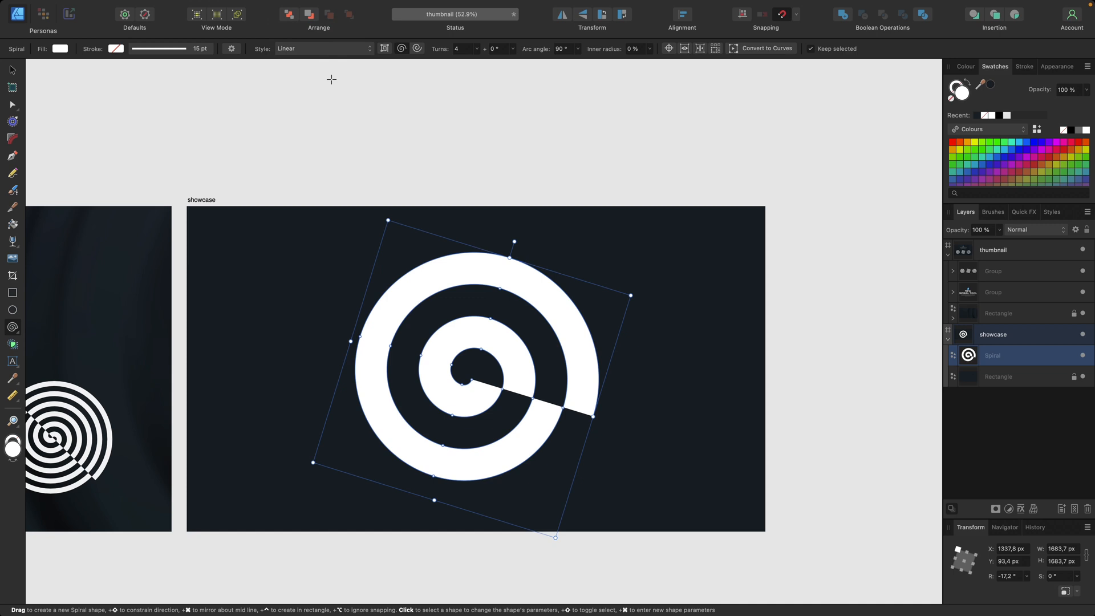
click(483, 49)
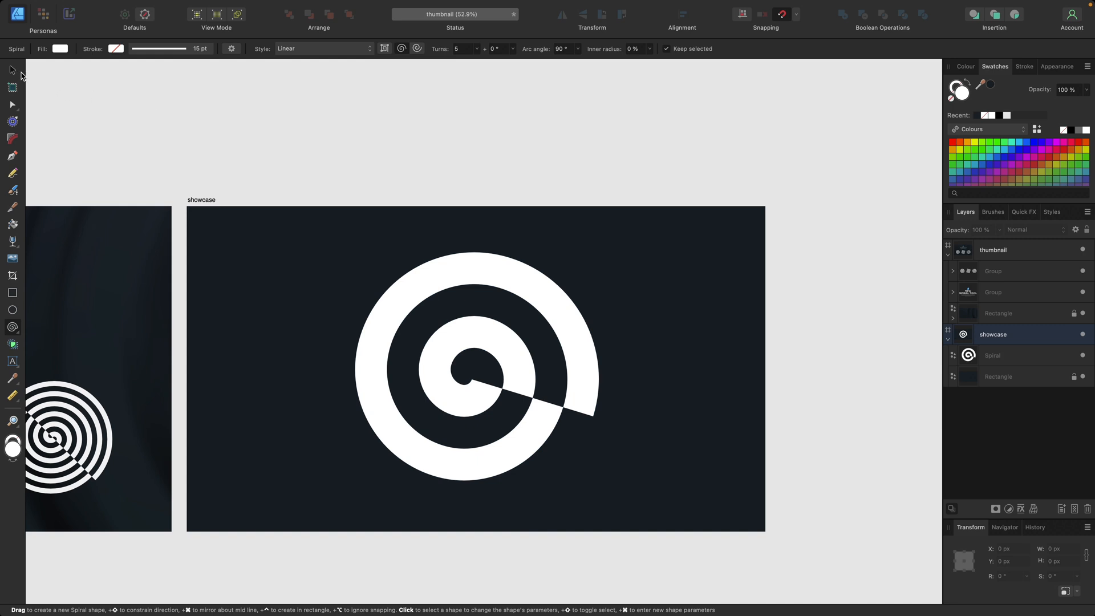
Switch back to the Move Tool to leave spiral editing
click(12, 70)
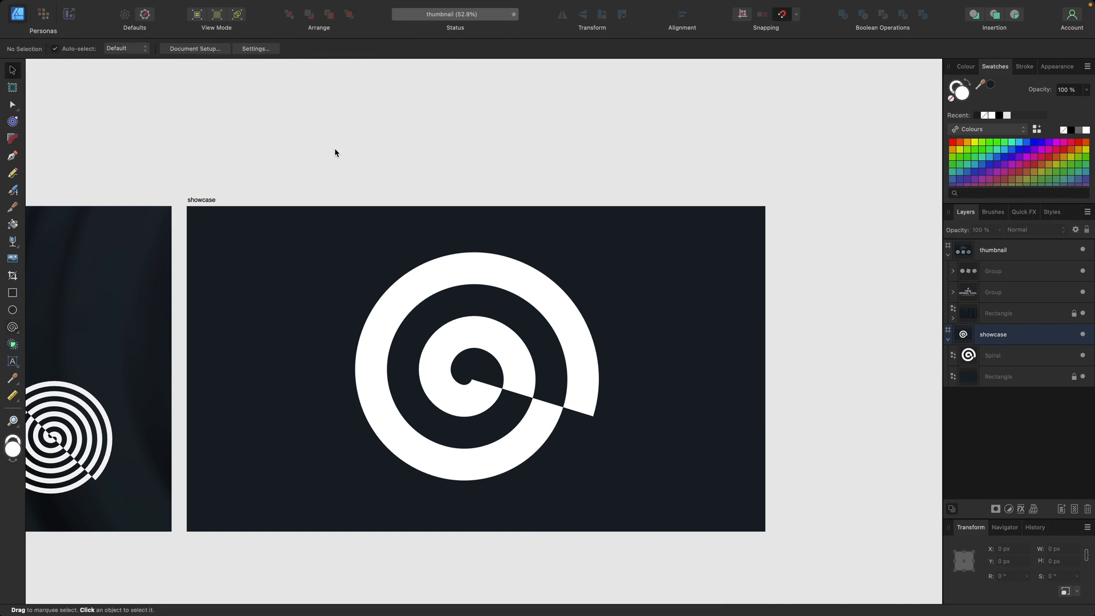
mouse_move(500, 264)
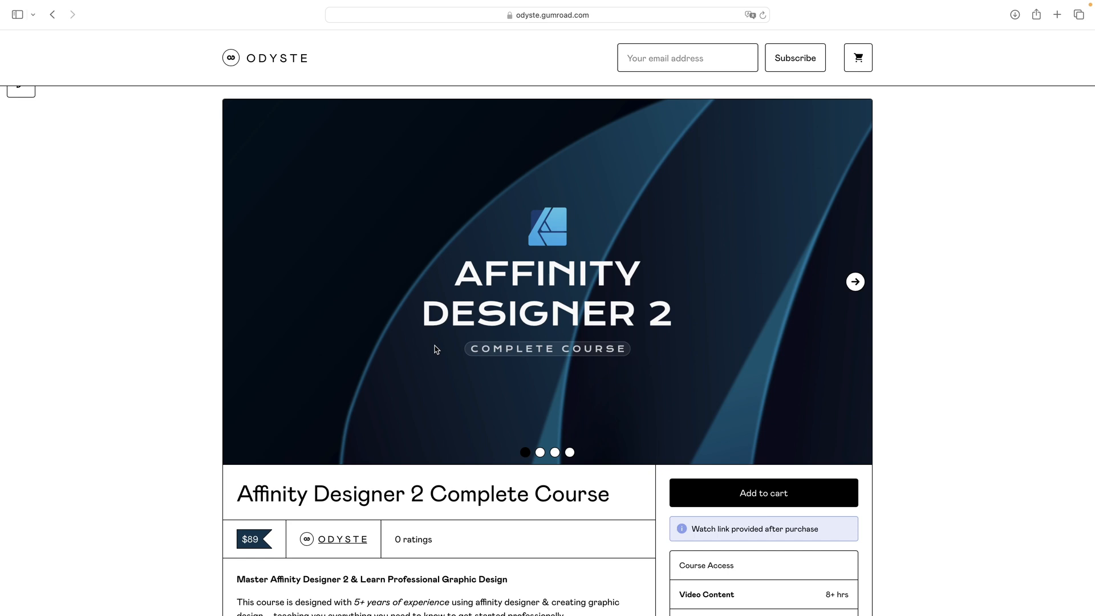
Advance the course page's image carousel two slides in Safari
scroll(down, 3)
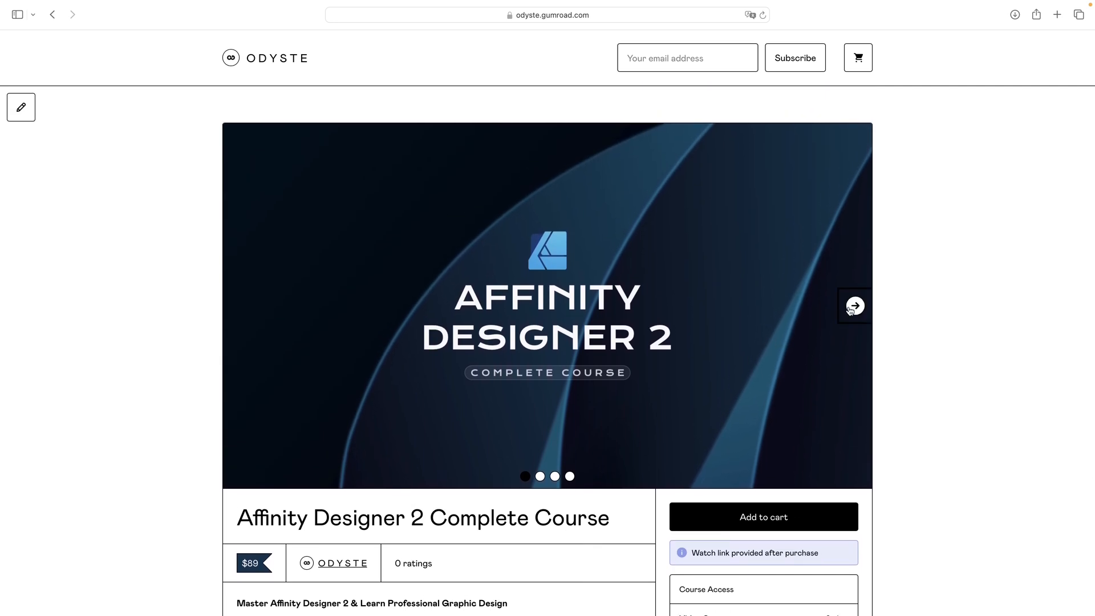
click(854, 306)
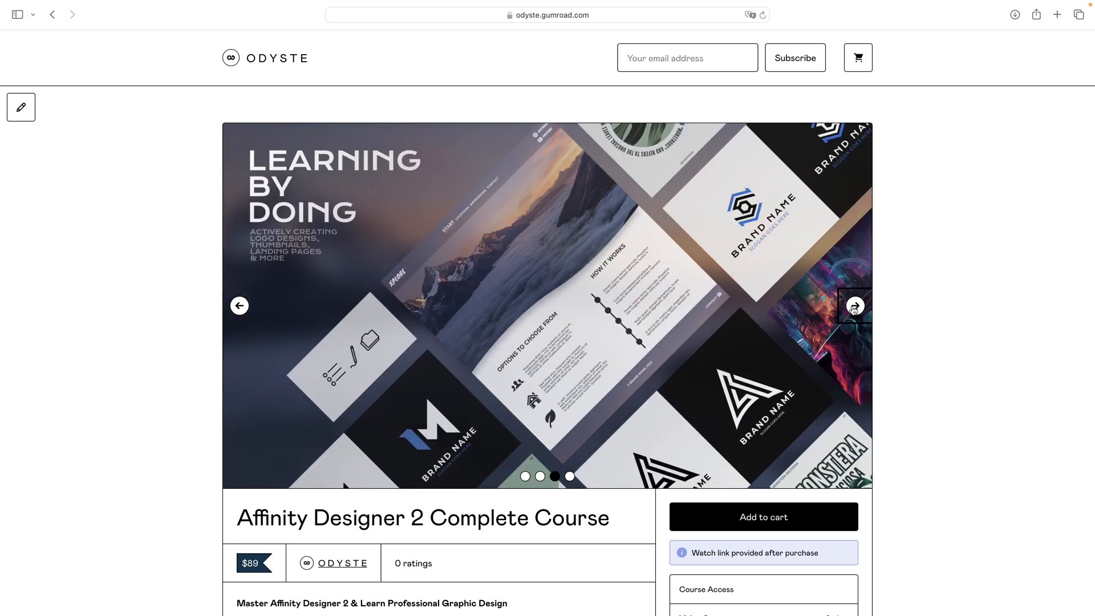
click(854, 306)
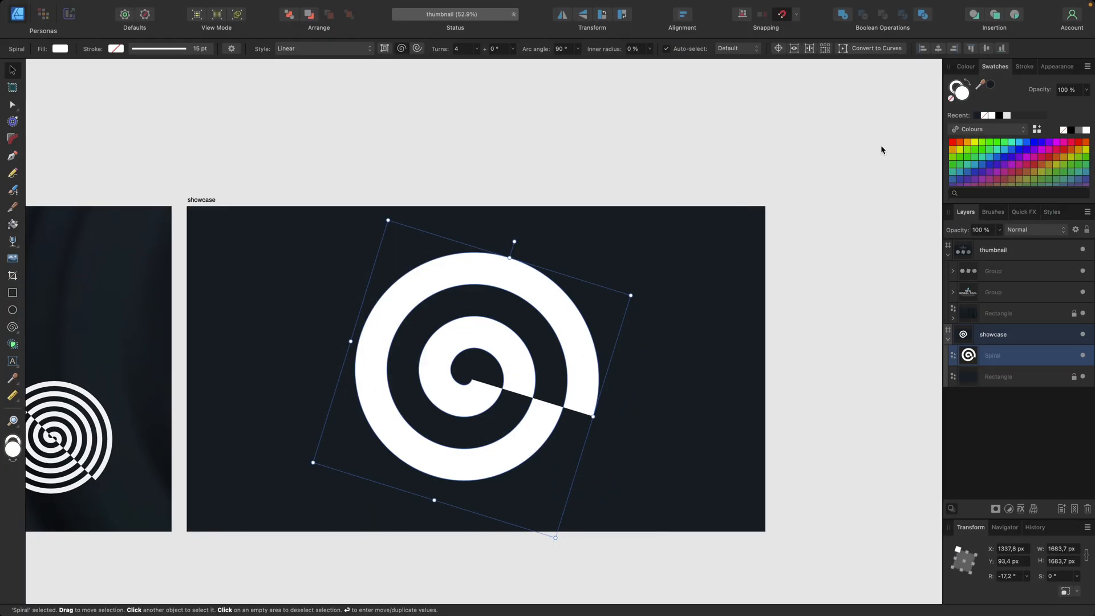
Swap the spiral's fill and stroke so the white becomes its stroke
click(950, 98)
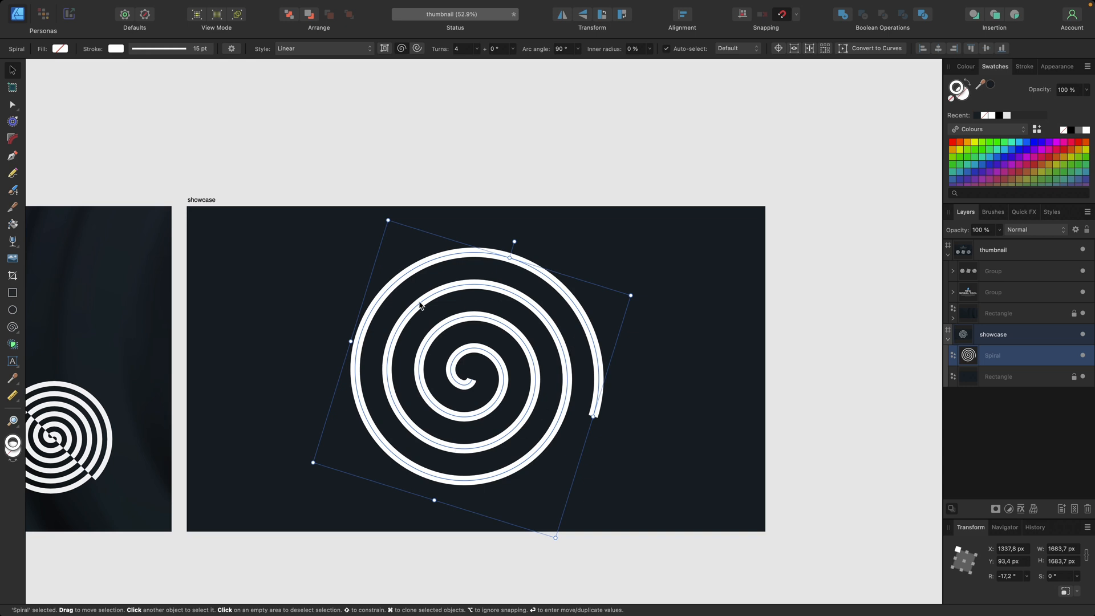
mouse_move(676, 265)
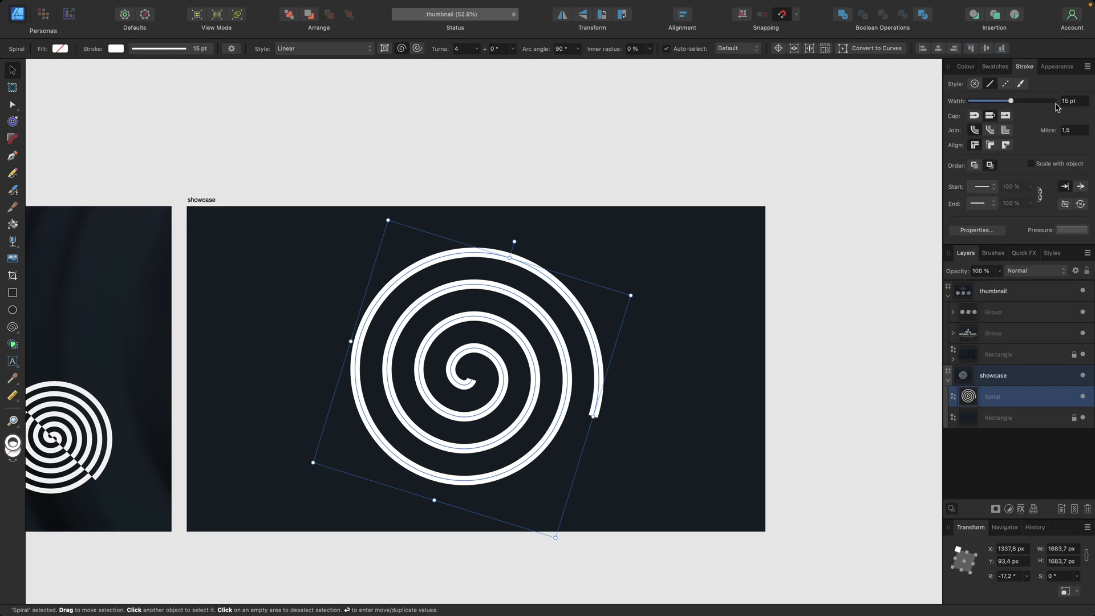
Set the spiral's stroke width to 10 pt, try the dashed style, then keep Solid Line Style
drag(1011, 101, 973, 100)
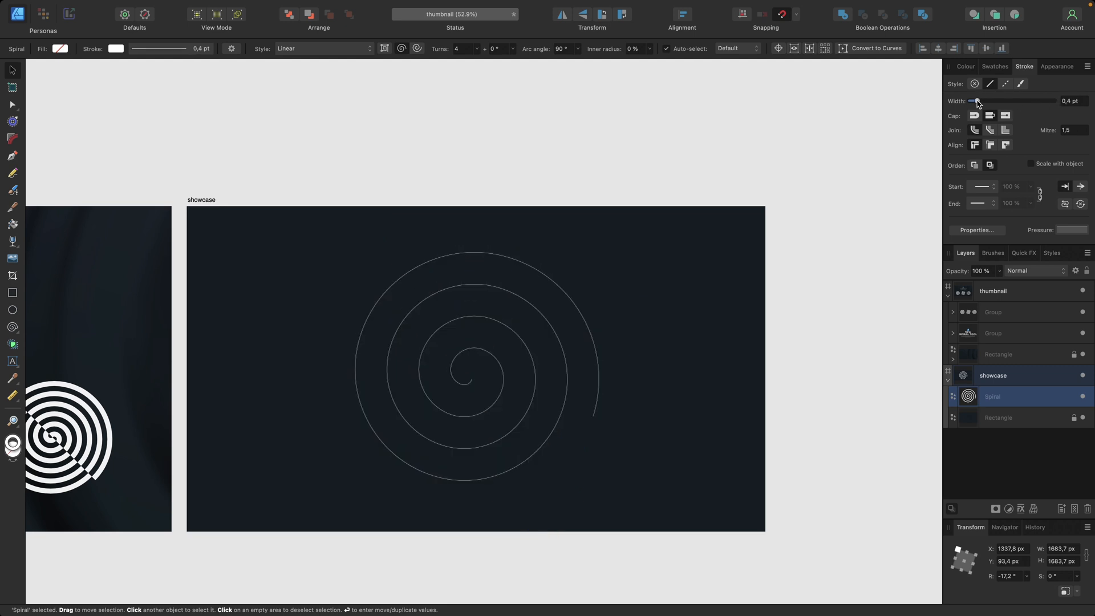
drag(976, 100, 1016, 101)
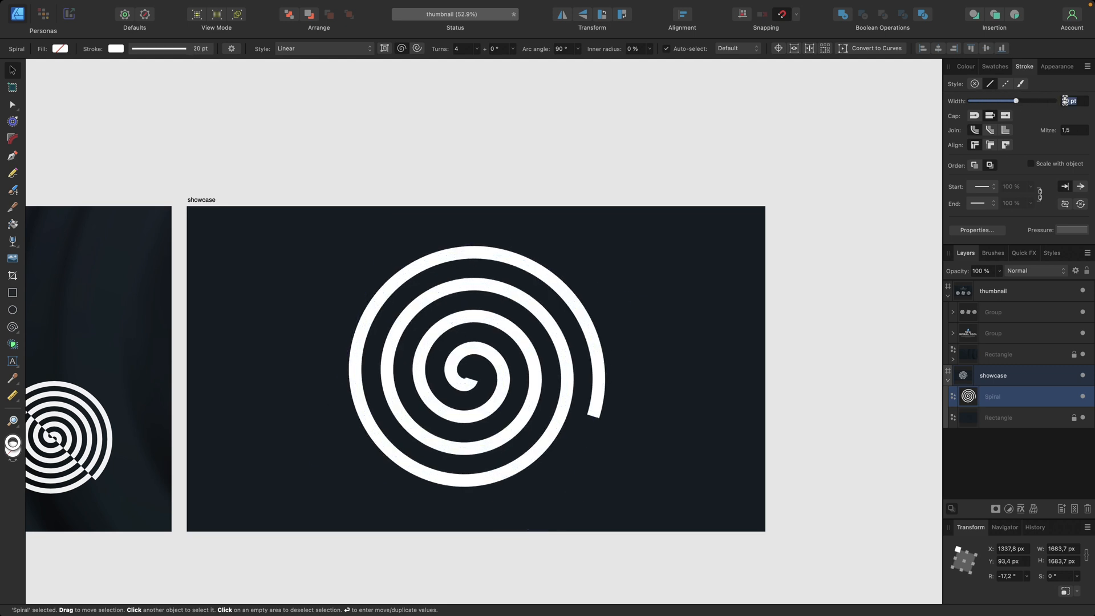
text(10 pt)
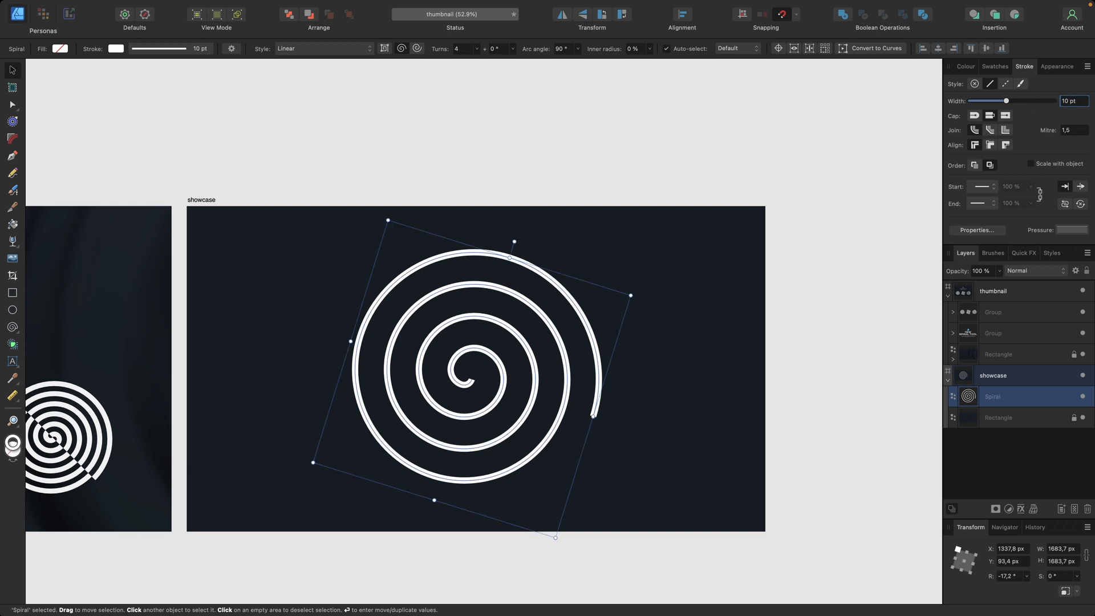
mouse_move(1018, 106)
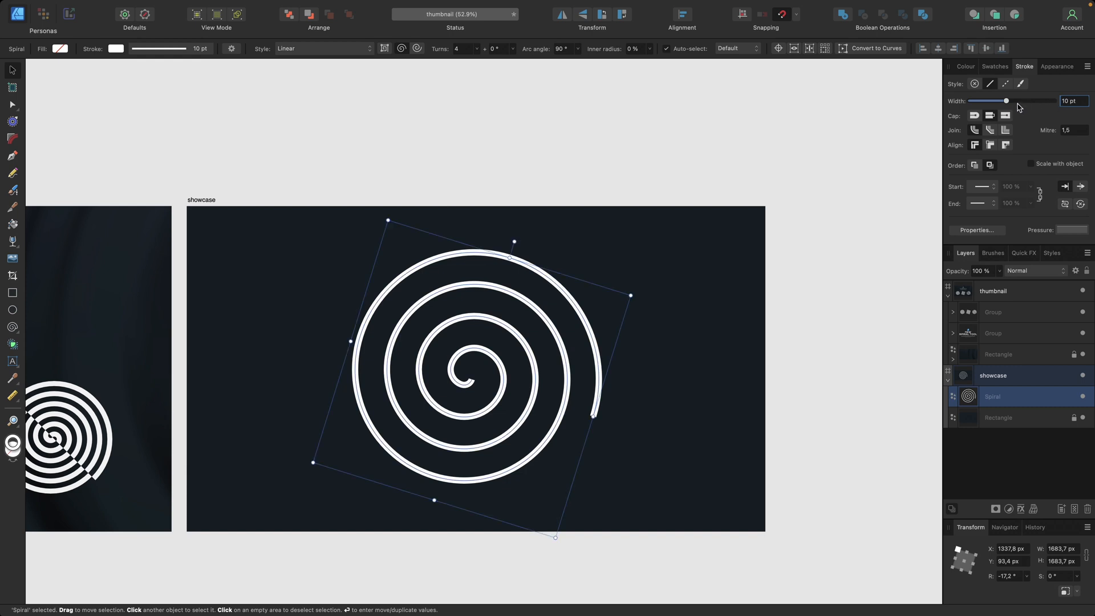
click(1006, 83)
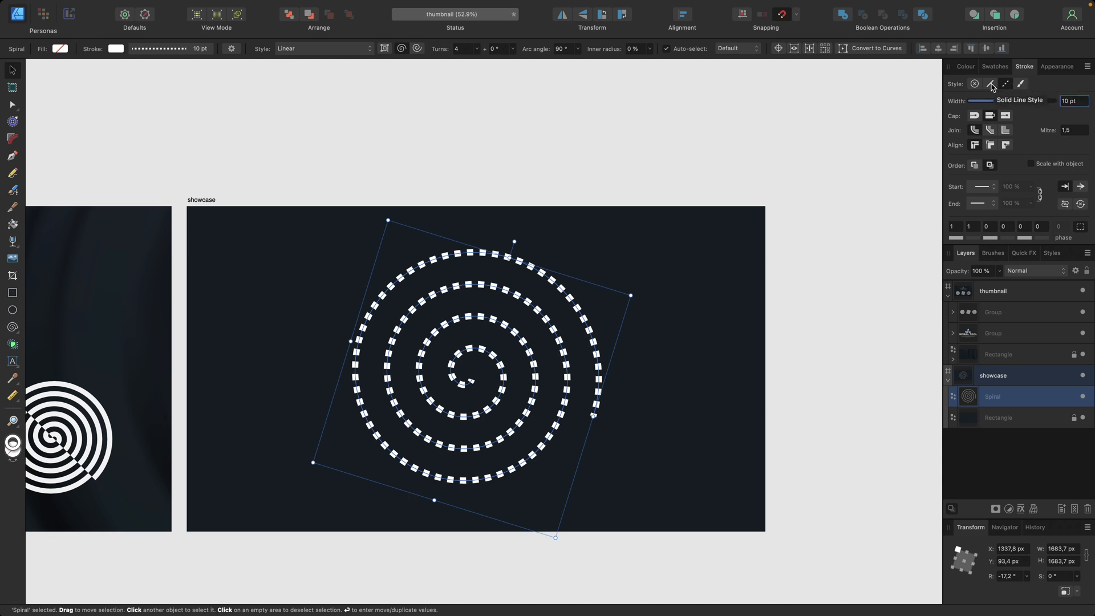
click(990, 83)
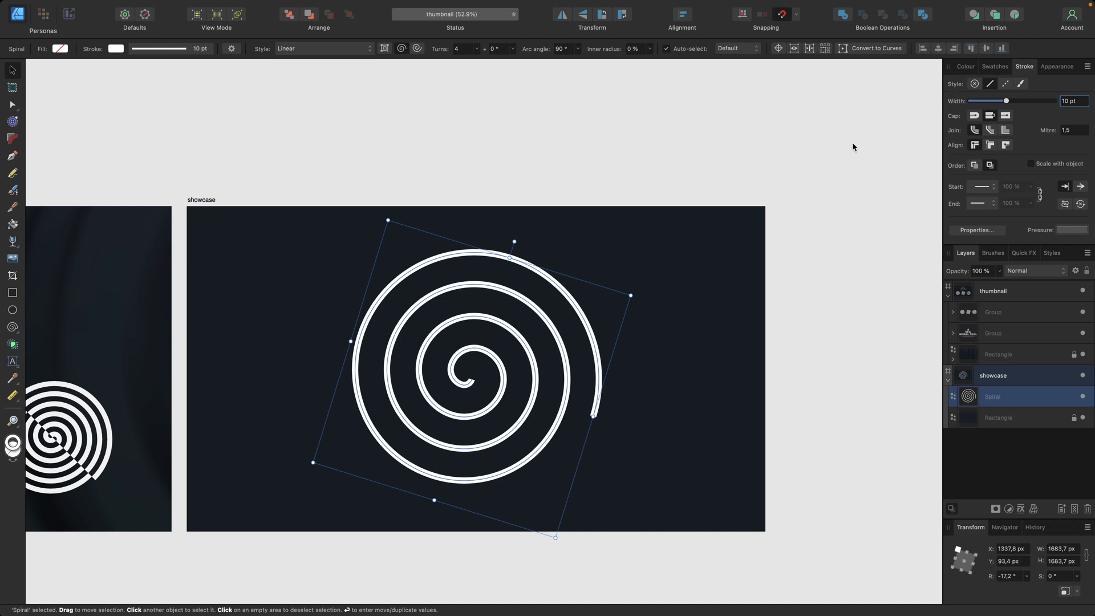
mouse_move(585, 212)
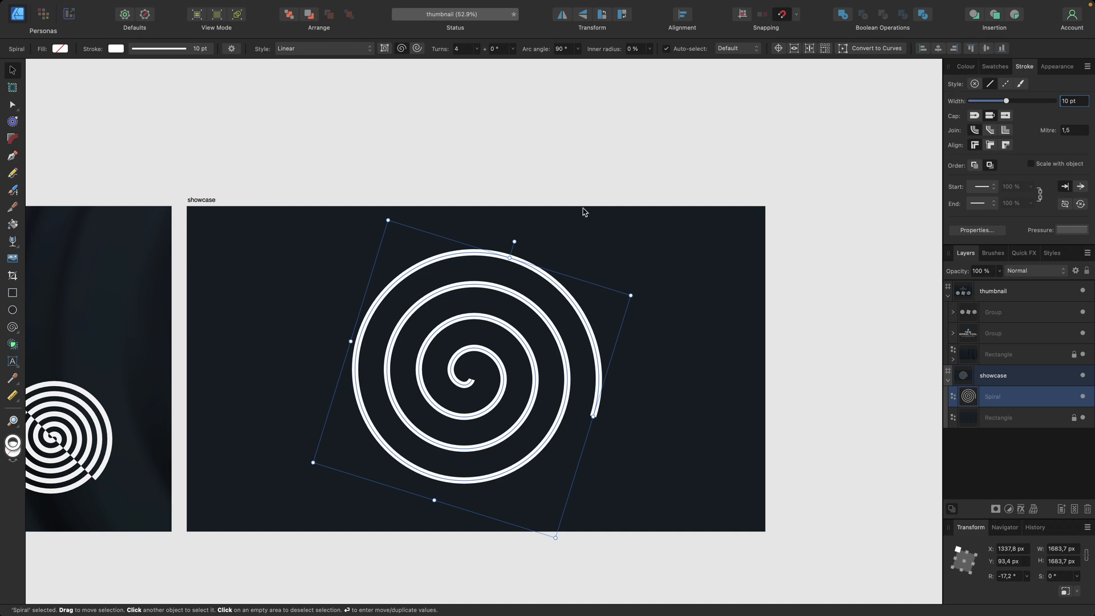
mouse_move(388, 53)
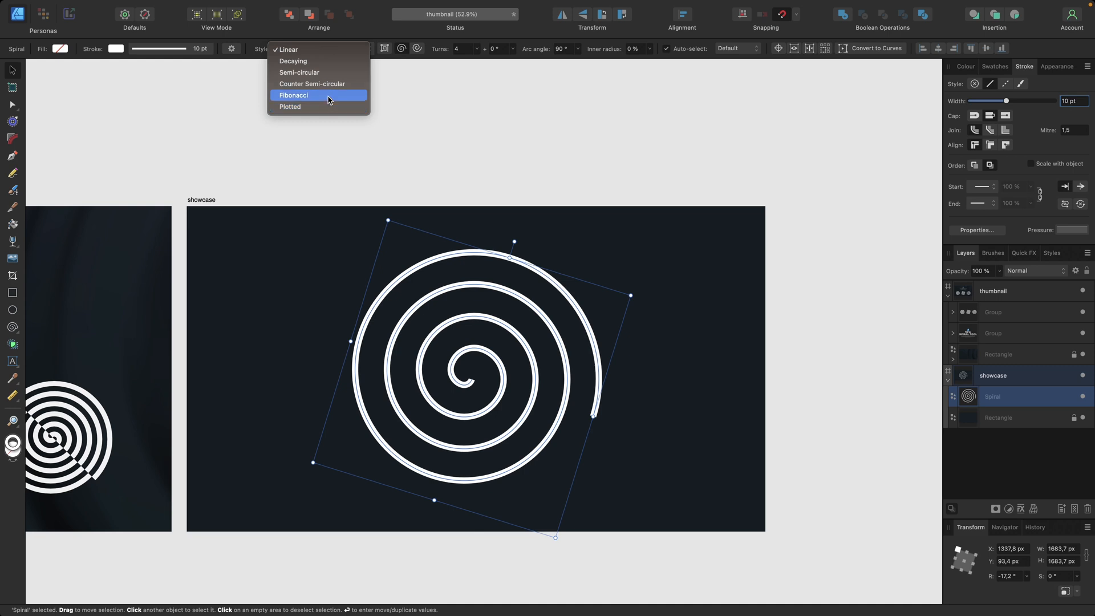
click(293, 95)
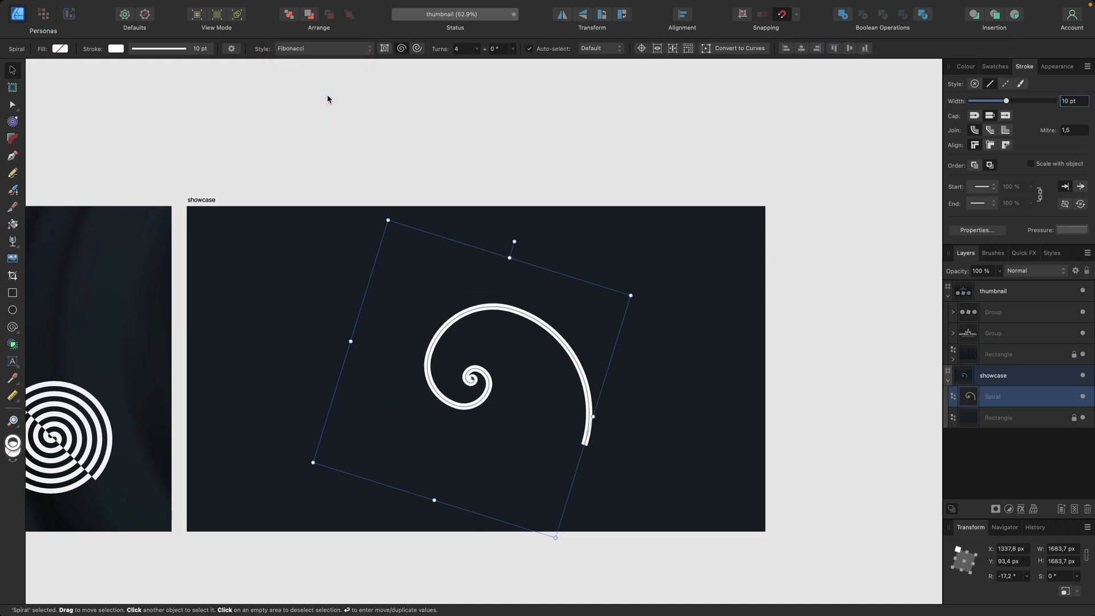
click(323, 47)
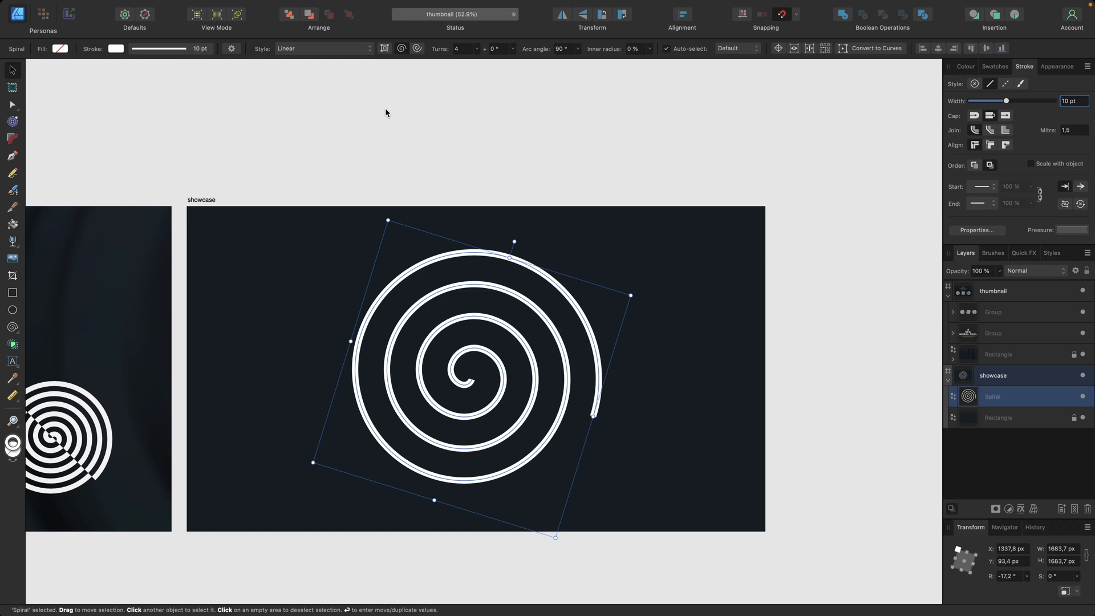
mouse_move(563, 238)
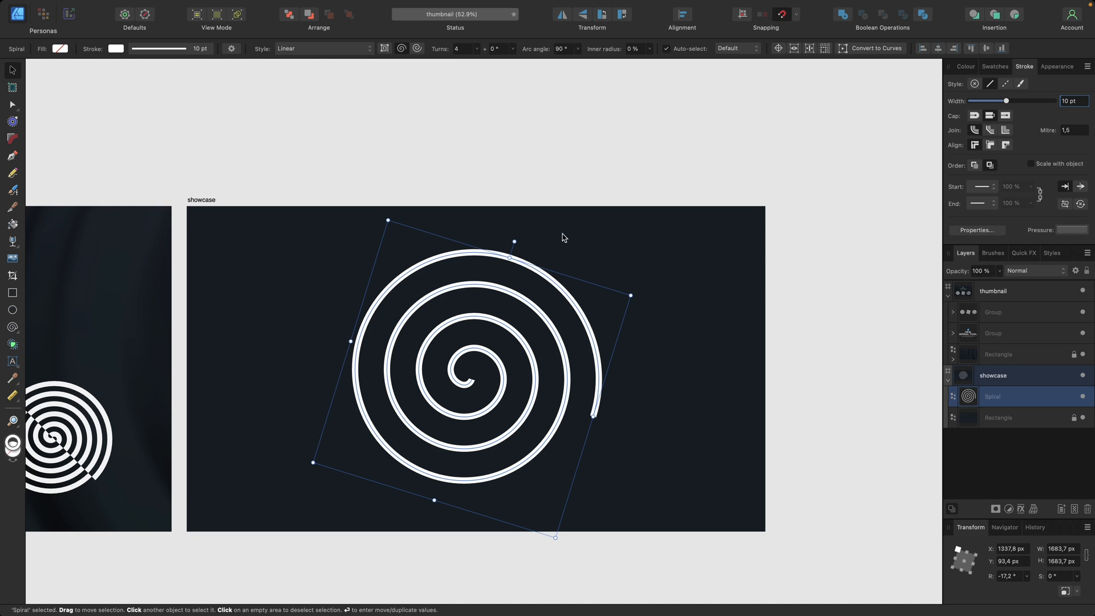
mouse_move(555, 276)
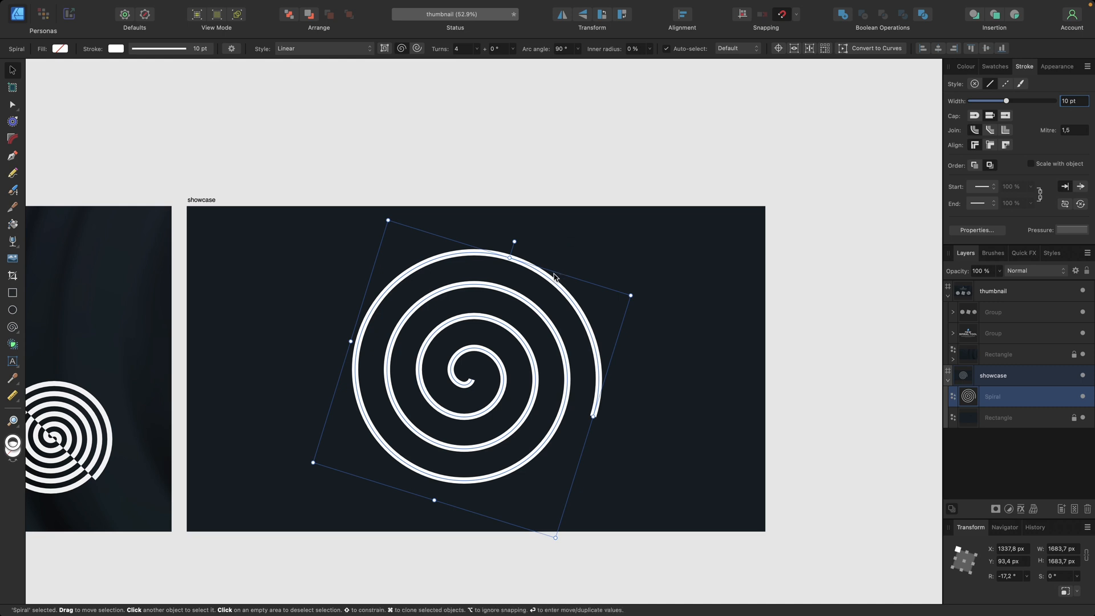
mouse_move(356, 105)
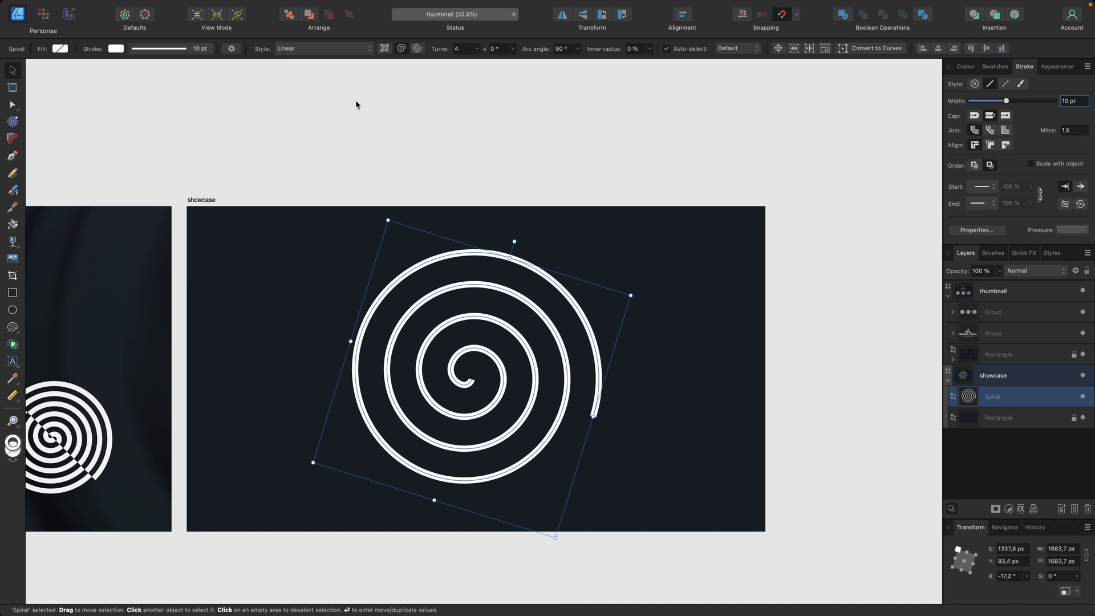
Bring up the Layer menu to reach Expand Stroke for the spiral
click(196, 7)
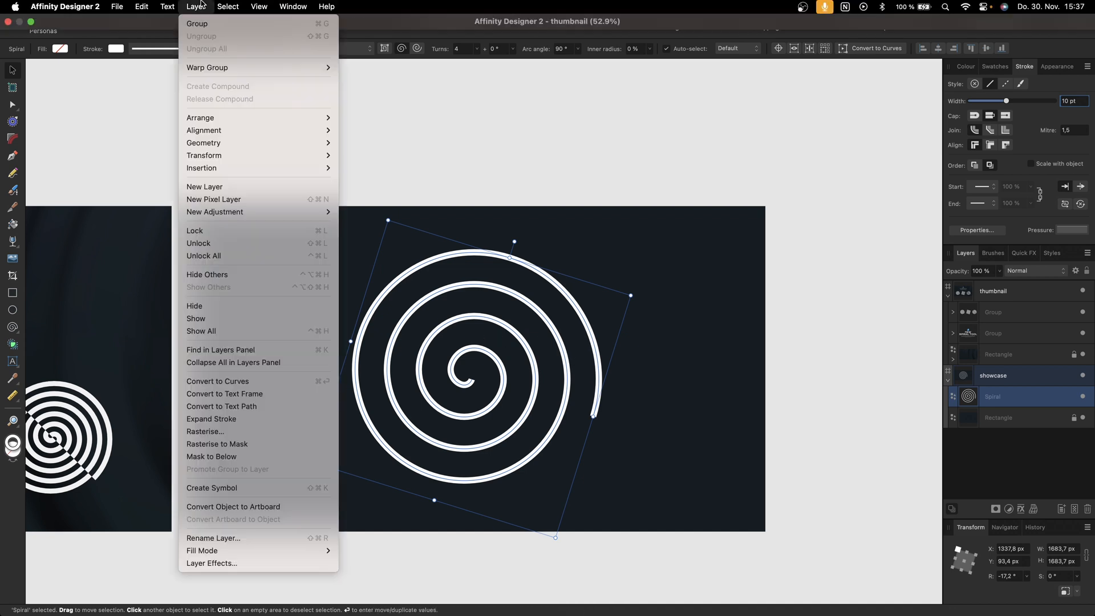
mouse_move(223, 406)
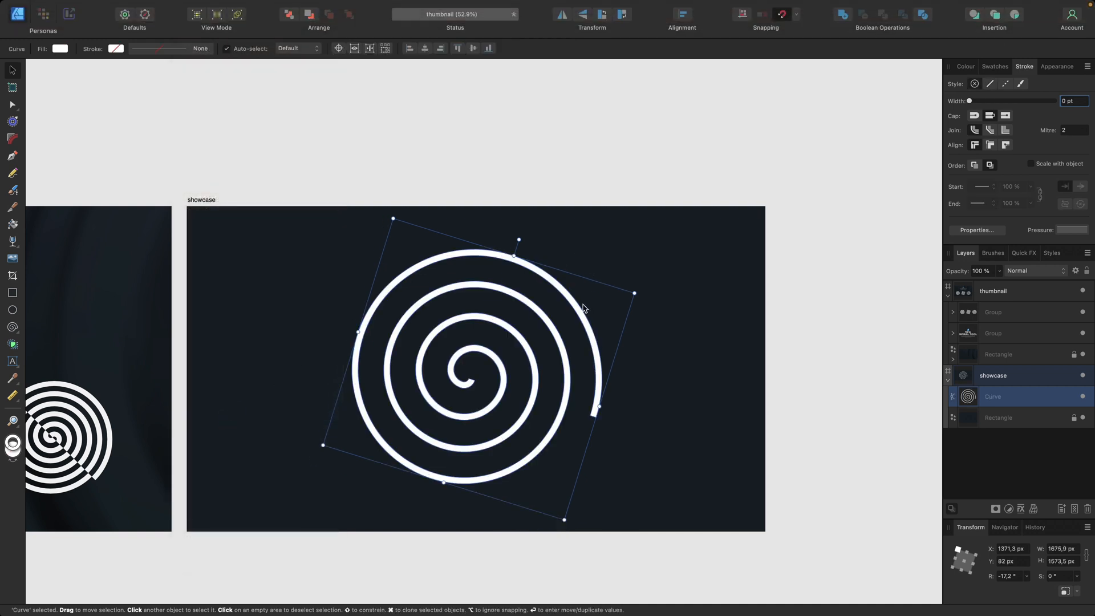
mouse_move(516, 351)
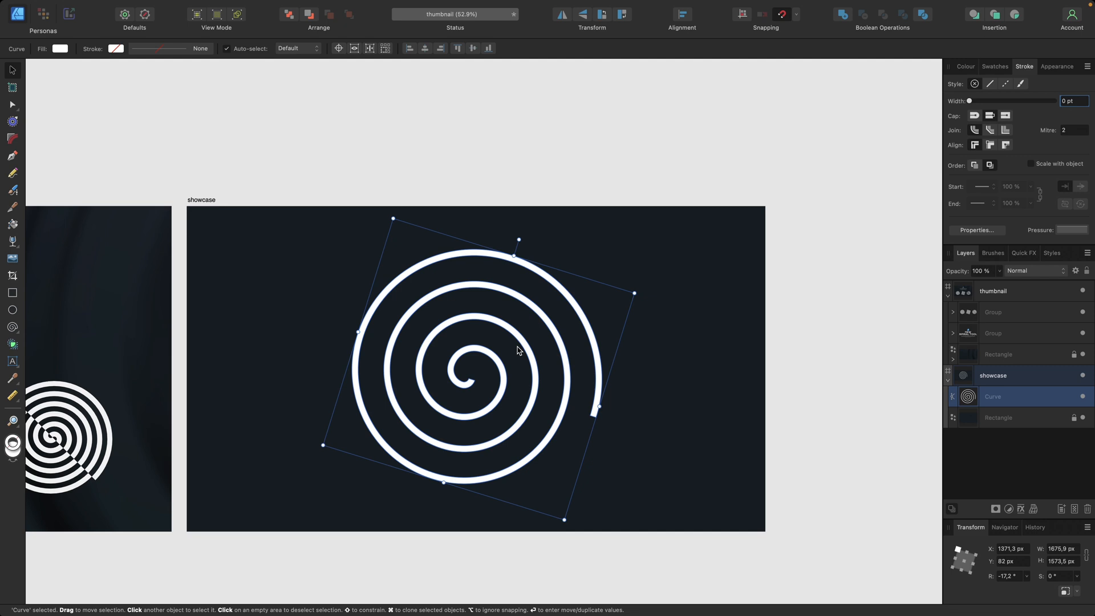
mouse_move(704, 301)
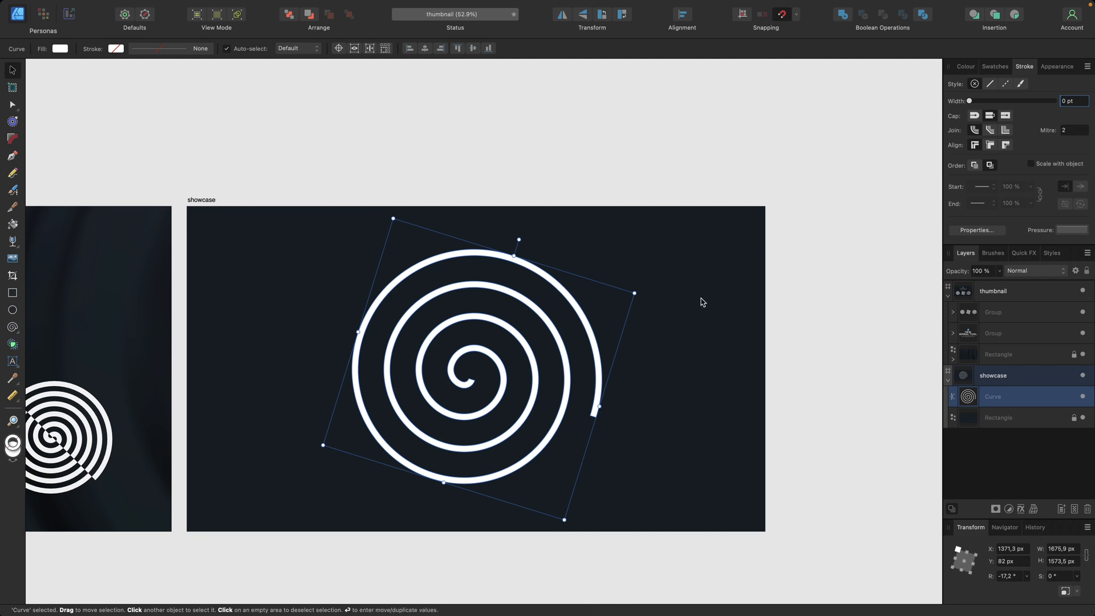
mouse_move(842, 22)
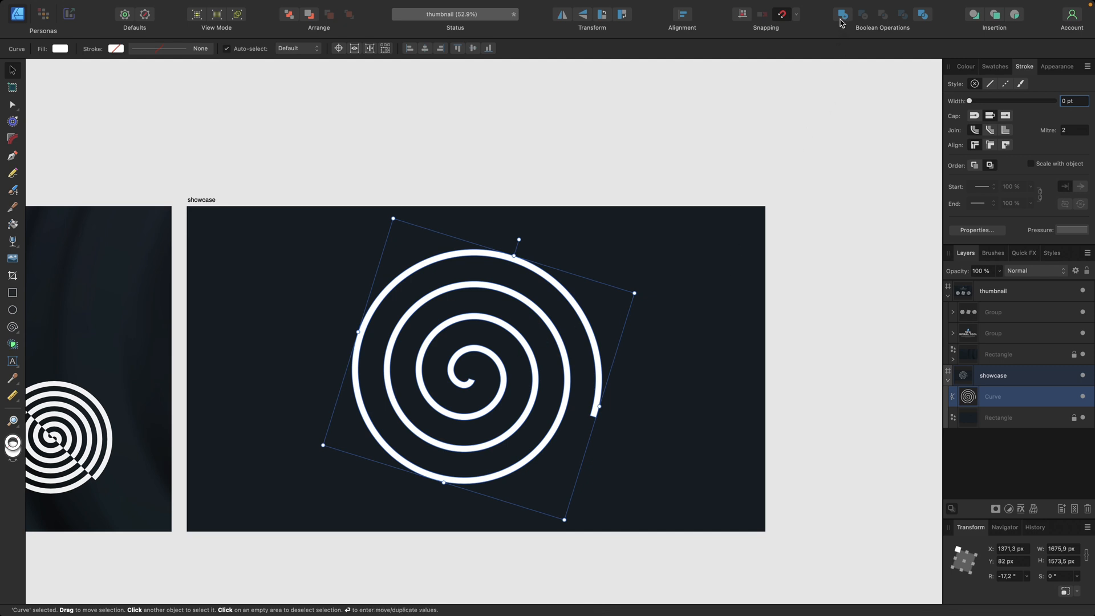
mouse_move(322, 157)
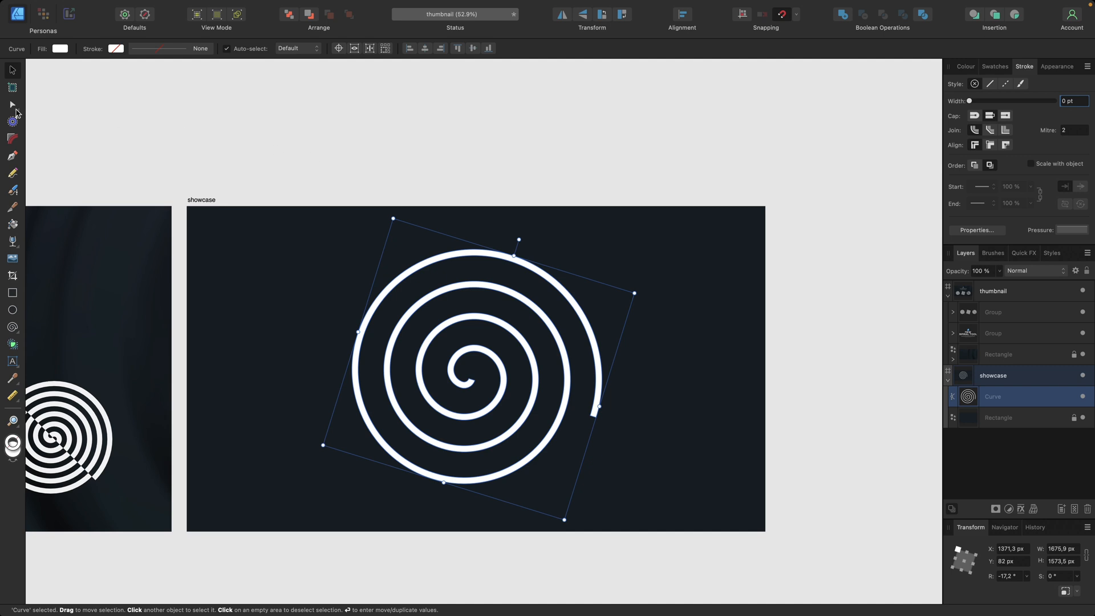
Switch to the Node Tool to show the expanded spiral's outline nodes
click(12, 105)
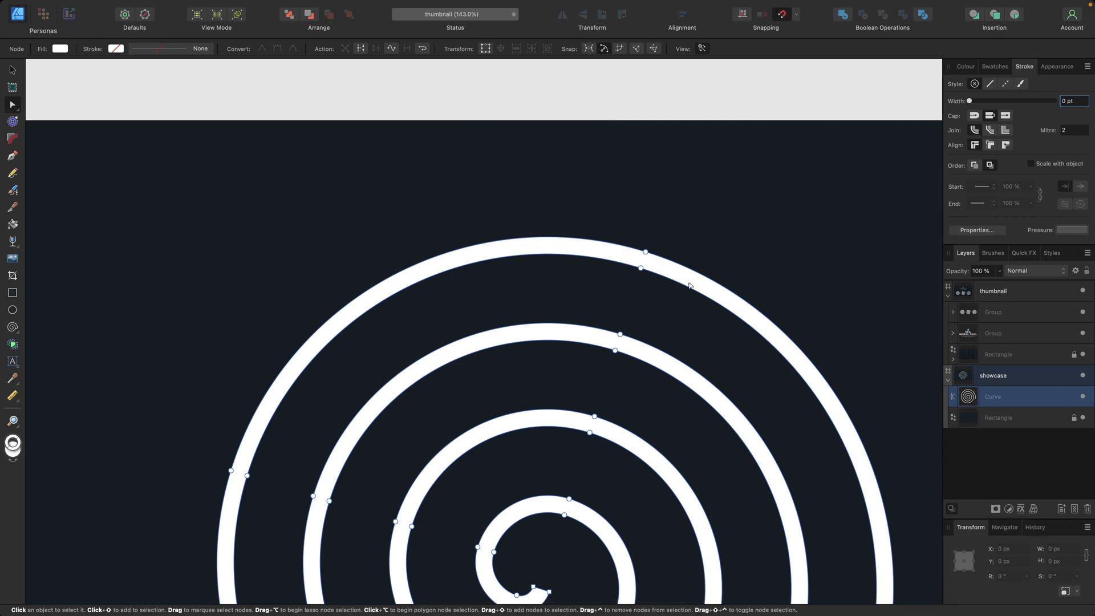
mouse_move(537, 337)
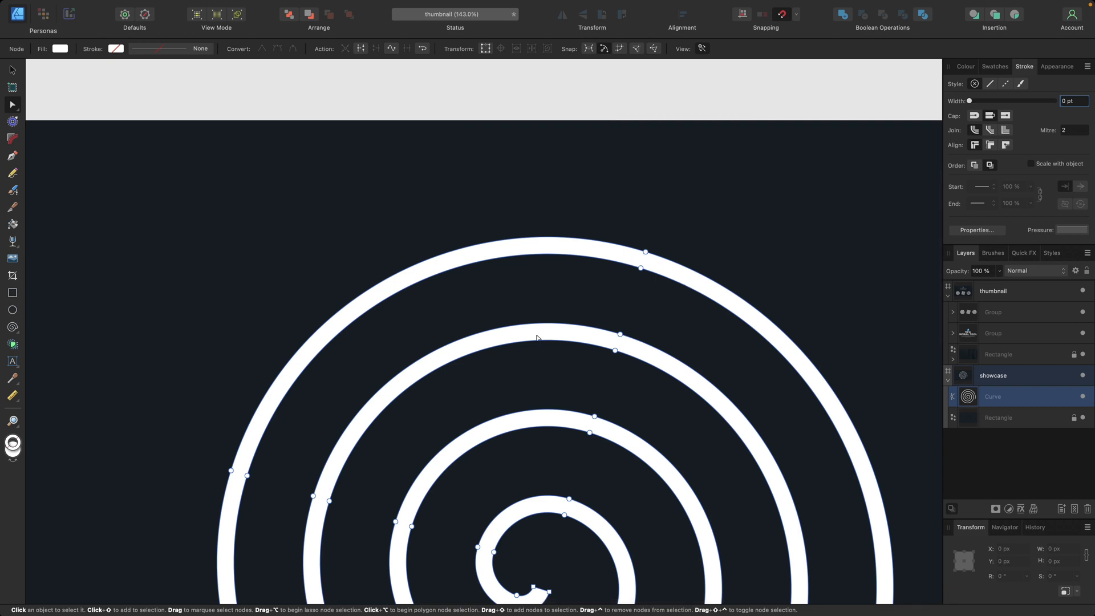